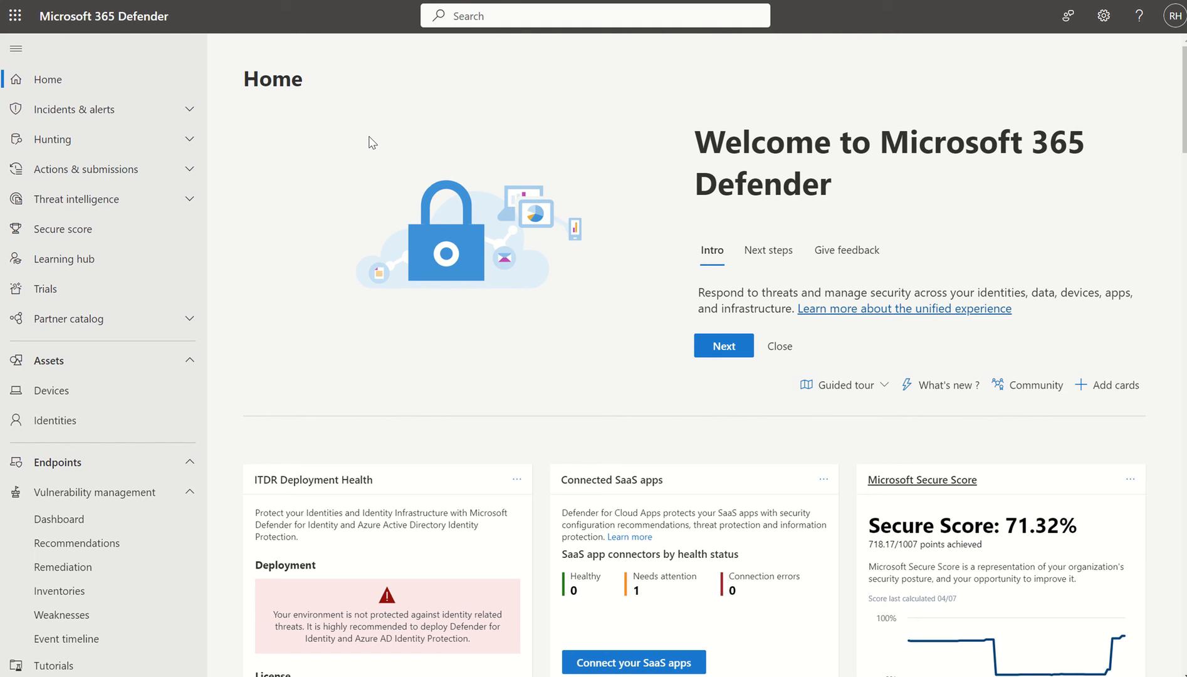
mouse_move(319, 168)
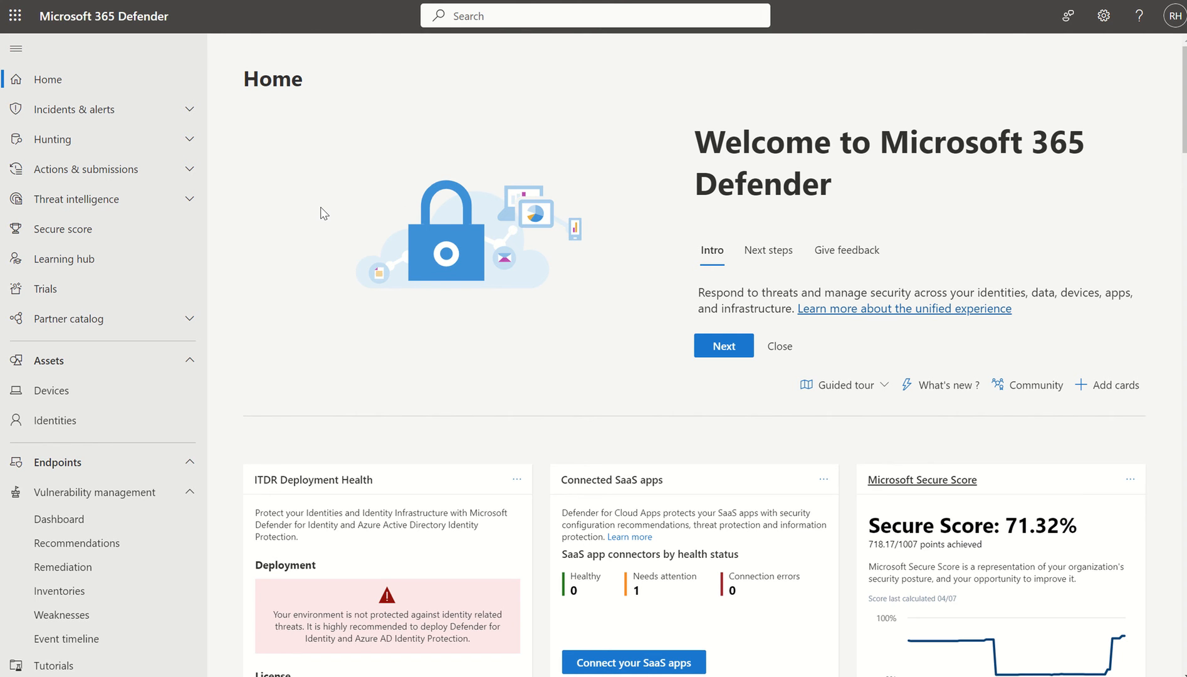
mouse_move(302, 215)
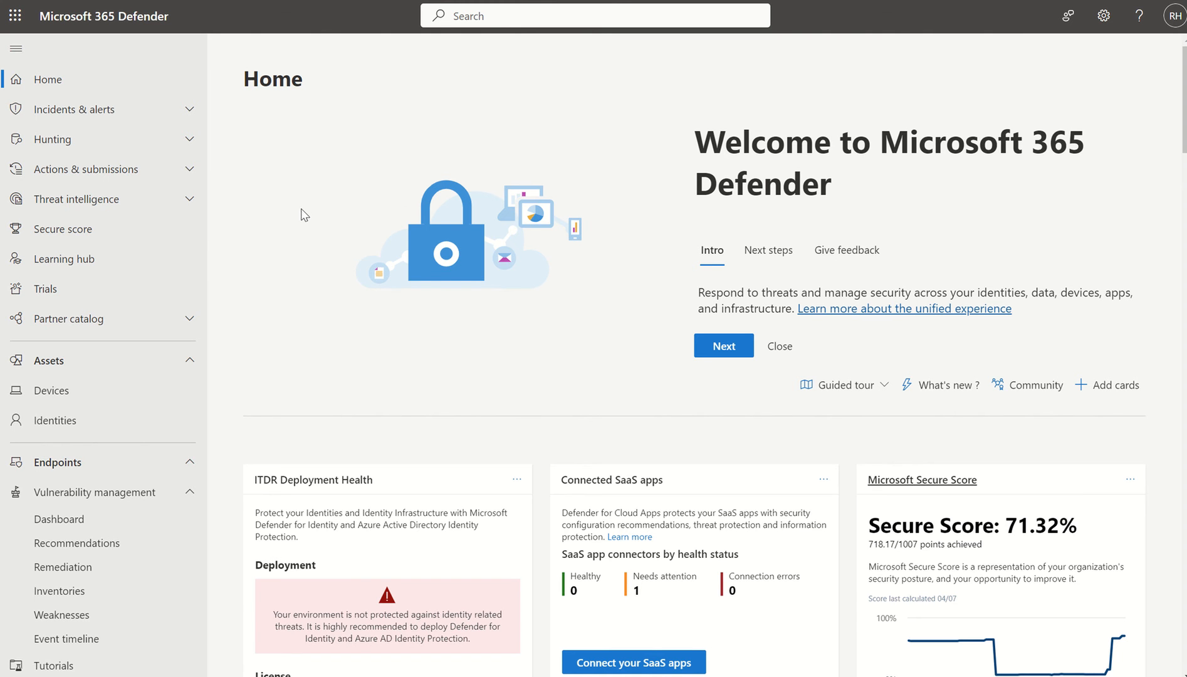
Open Permissions and the Microsoft 365 Defender roles list, which shows no roles
scroll(down, 3)
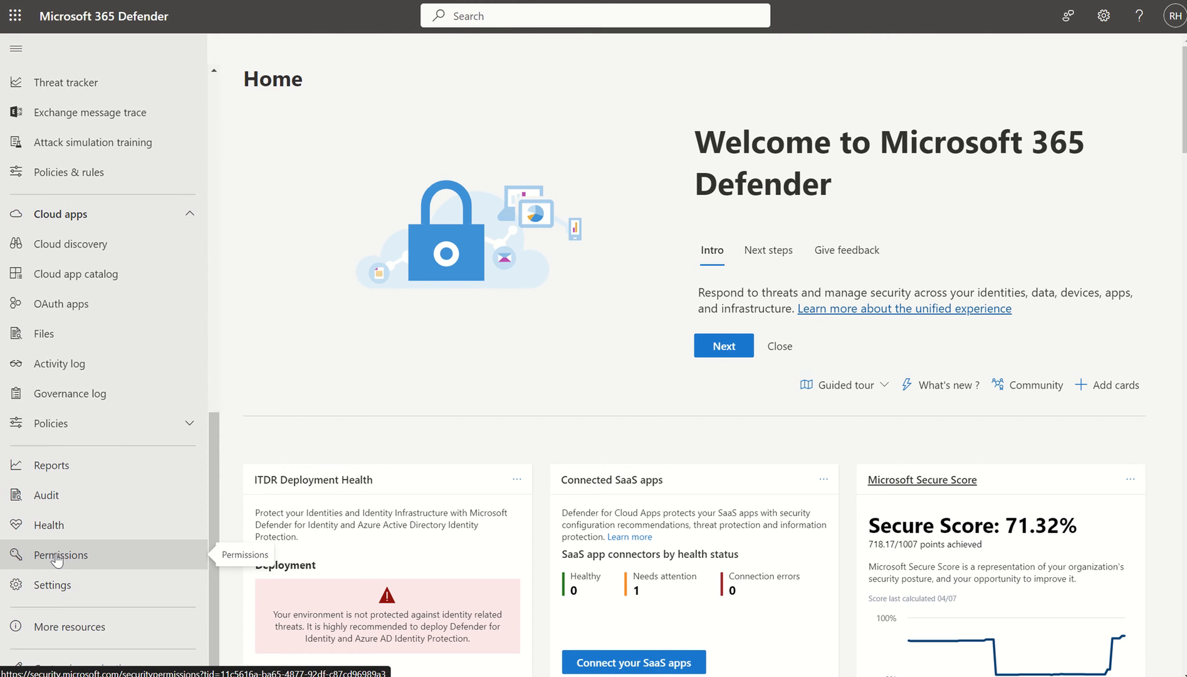
click(61, 554)
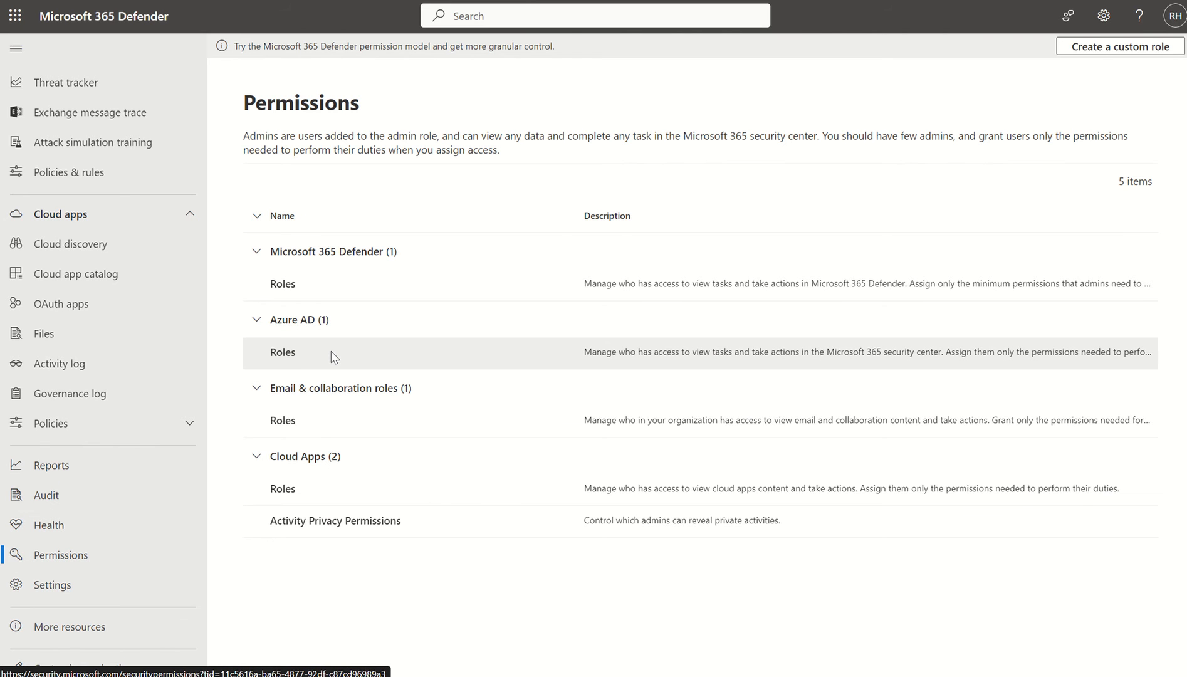
mouse_move(325, 421)
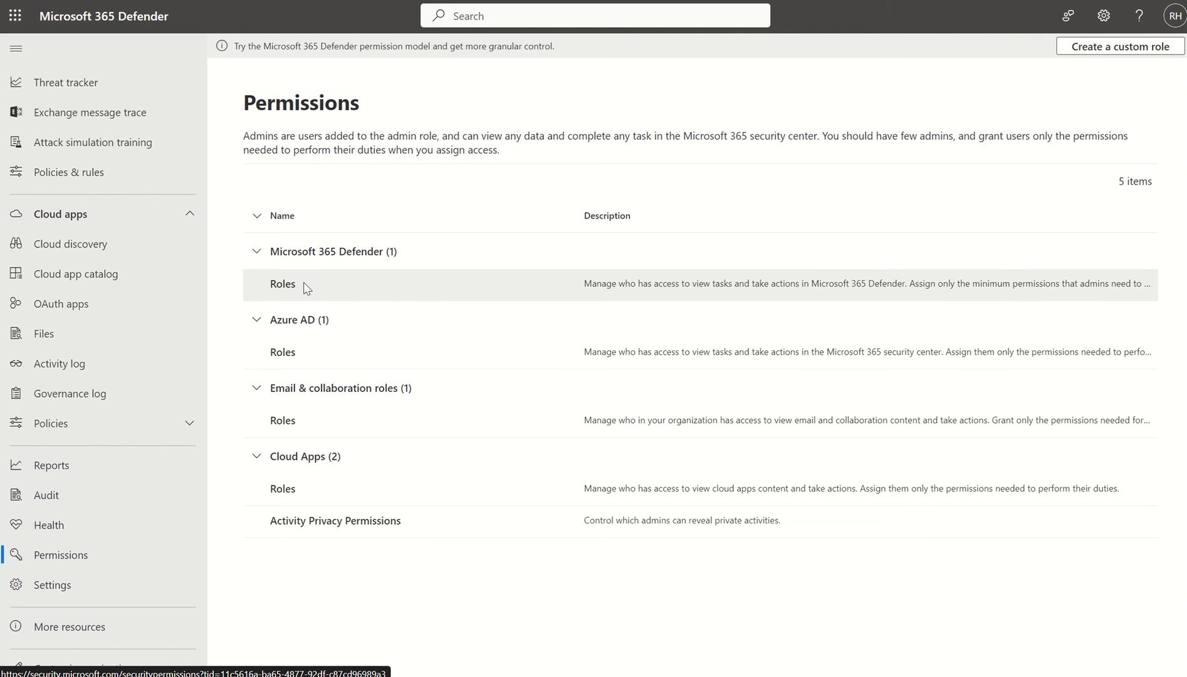
click(282, 284)
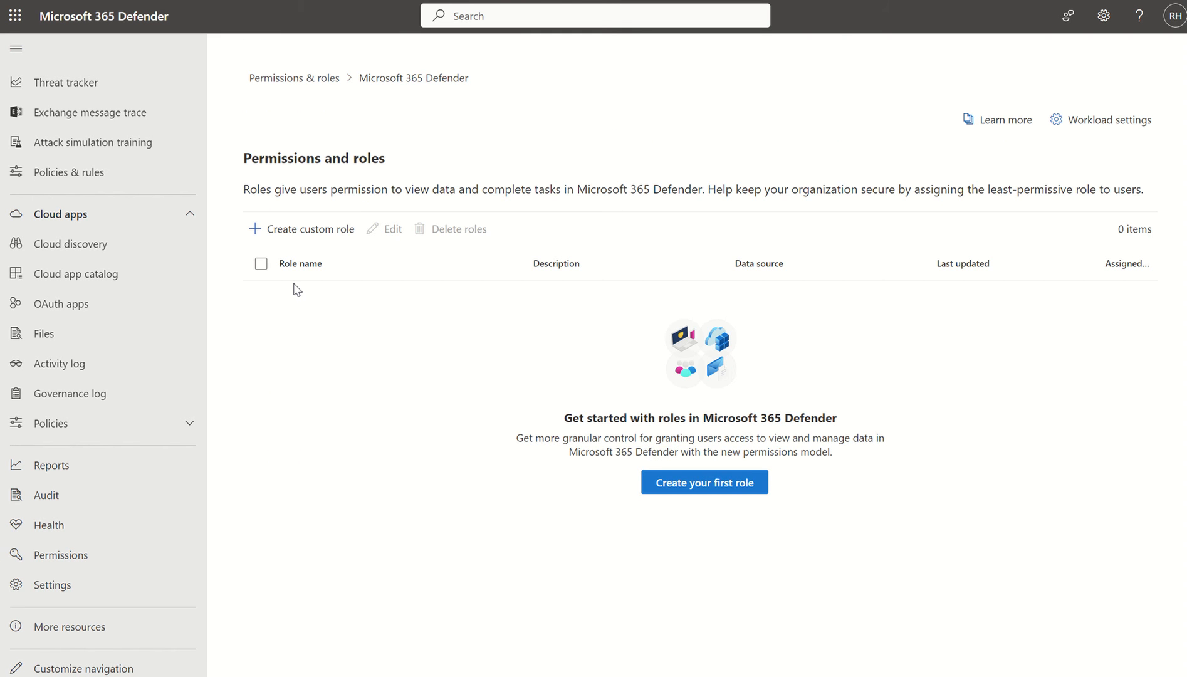
click(309, 228)
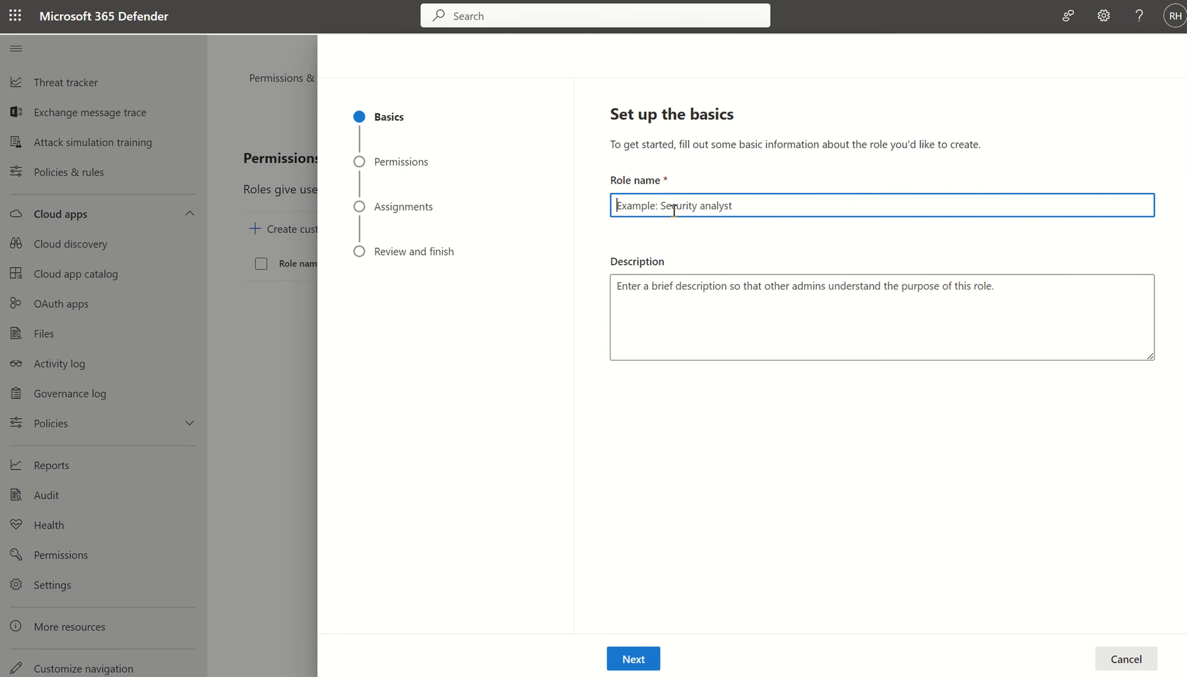
text(Test)
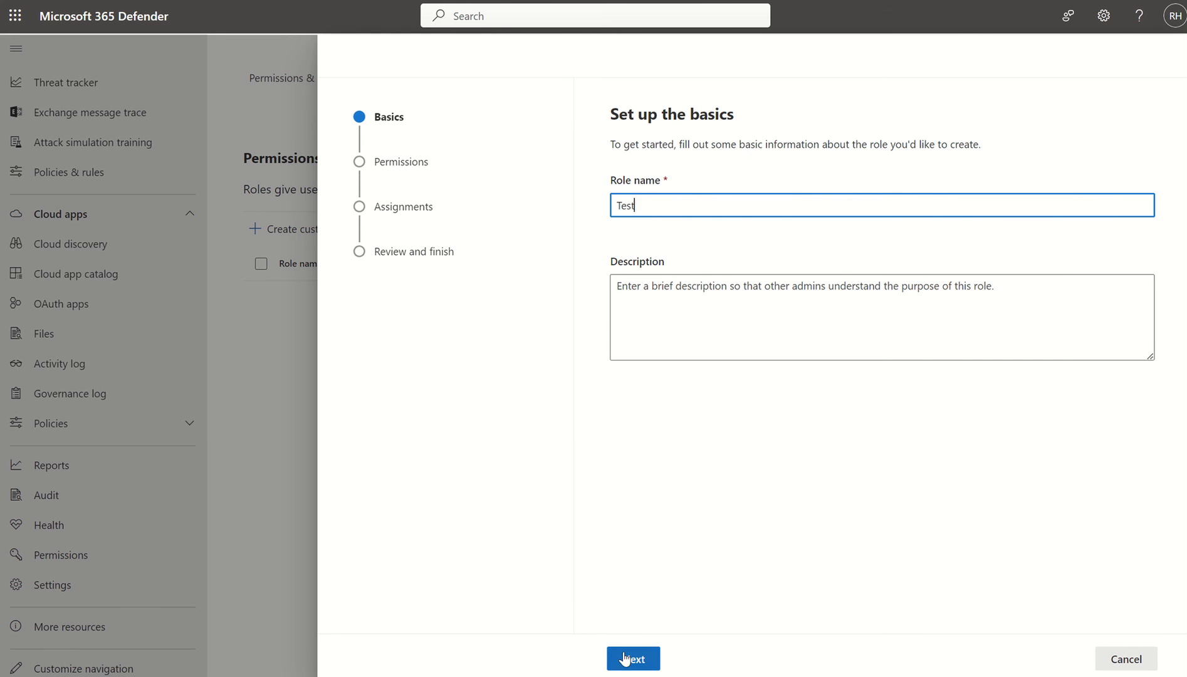
click(632, 658)
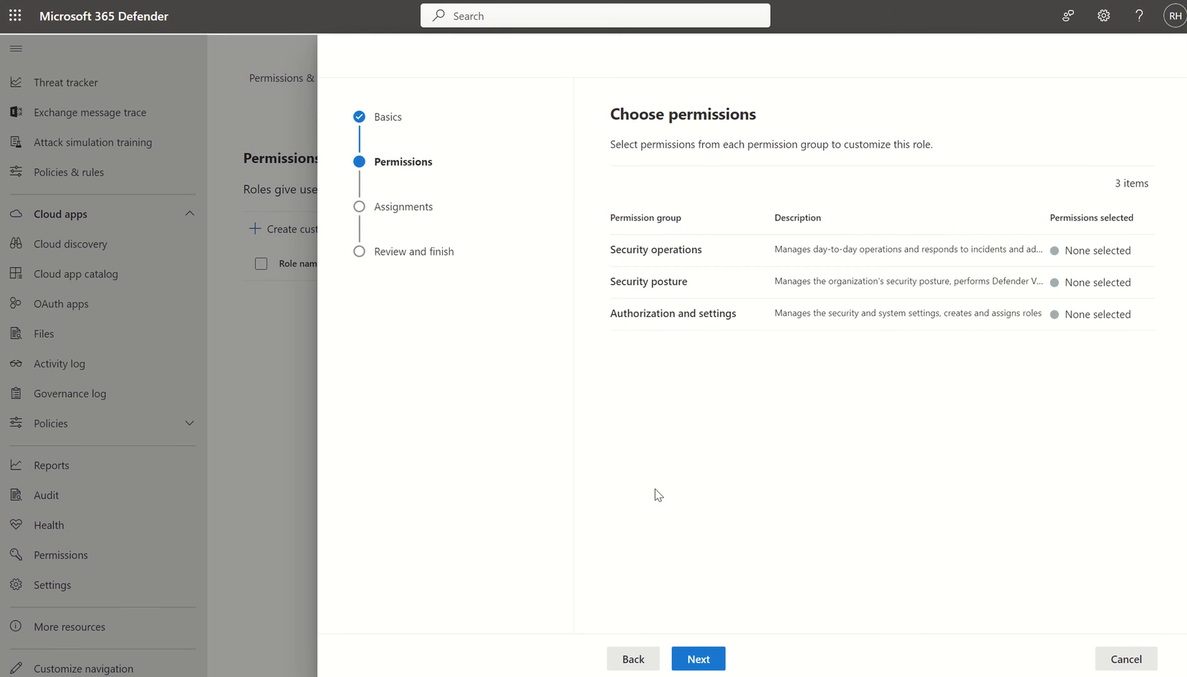
mouse_move(721, 338)
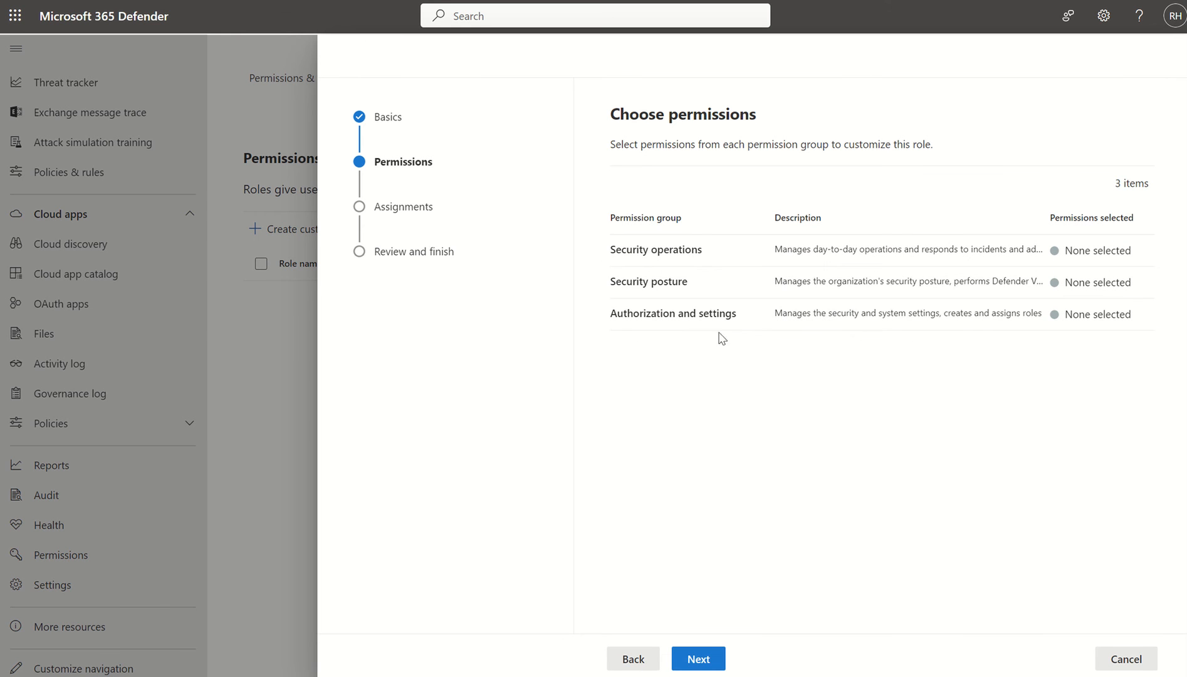
mouse_move(633, 393)
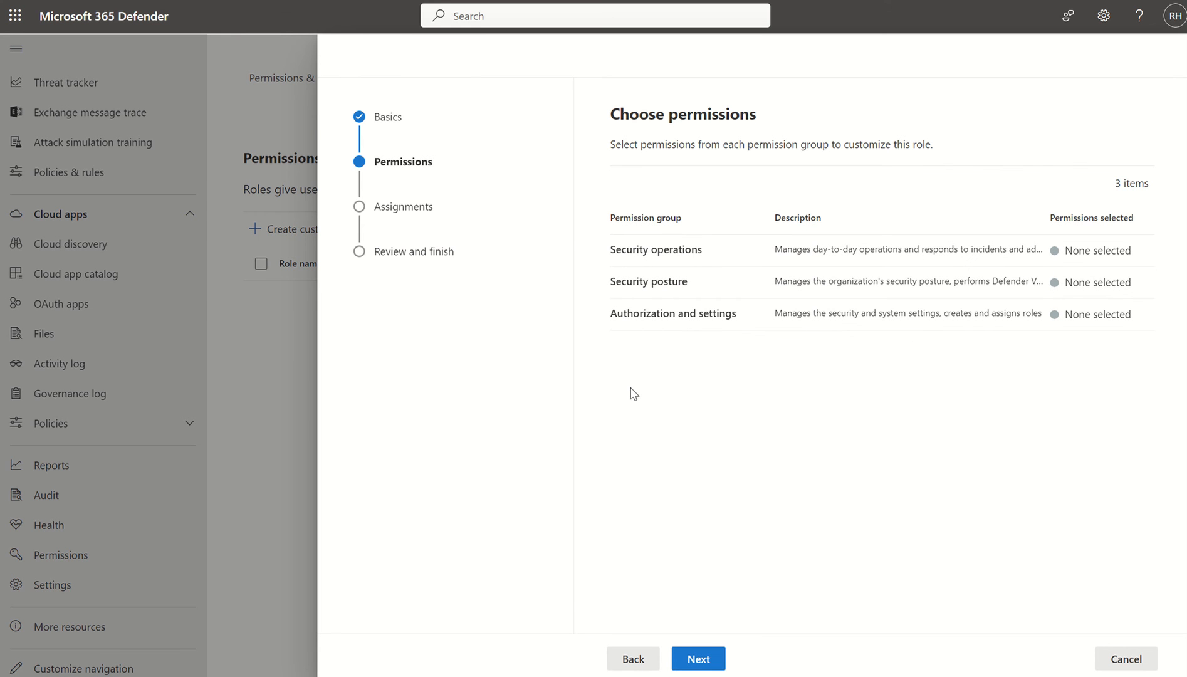
mouse_move(696, 658)
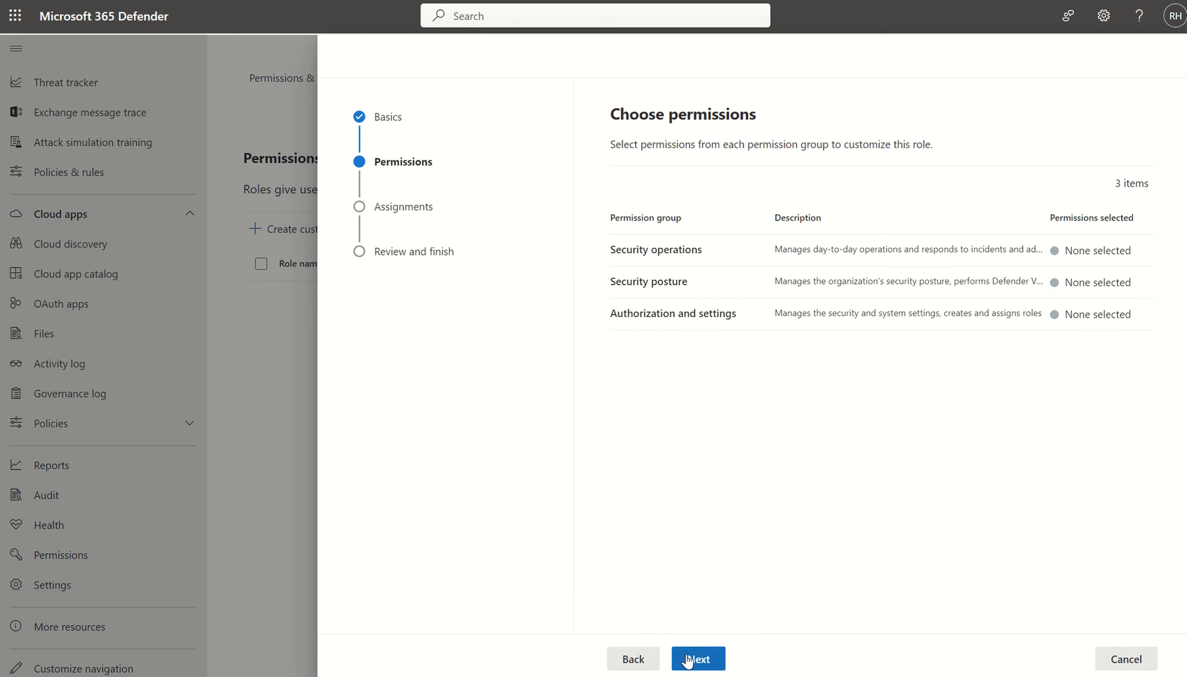
click(697, 658)
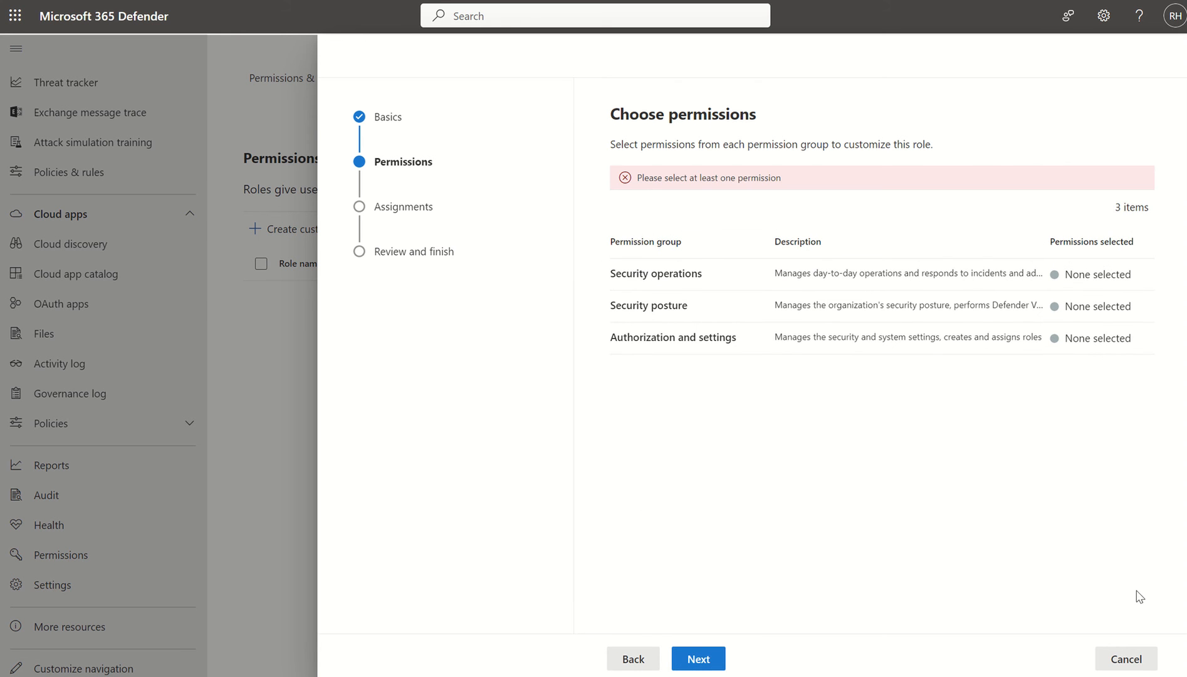
click(1126, 658)
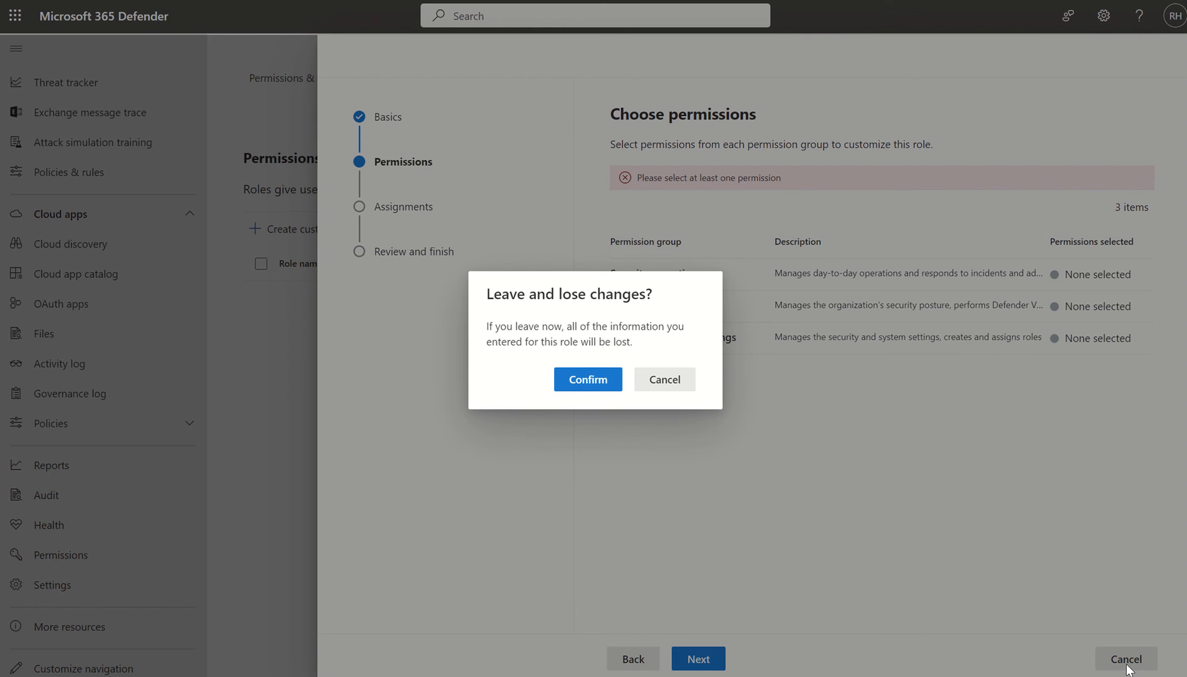
click(587, 379)
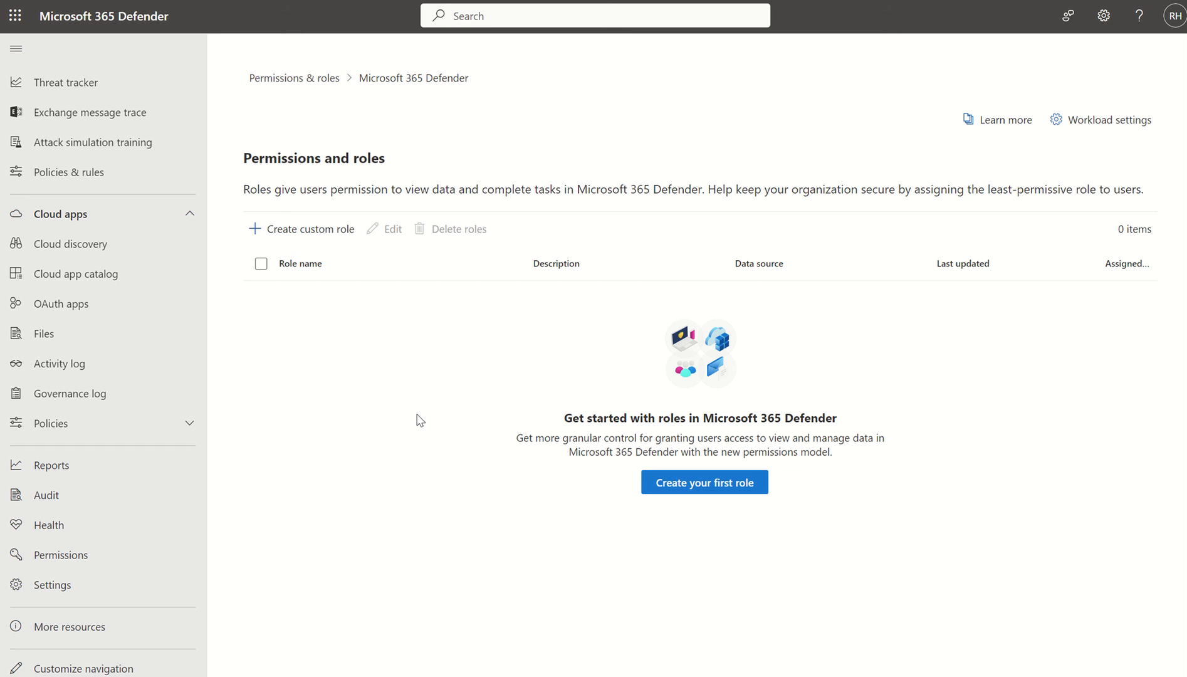
Open Settings, listing areas like Endpoints and Identities
scroll(up, 3)
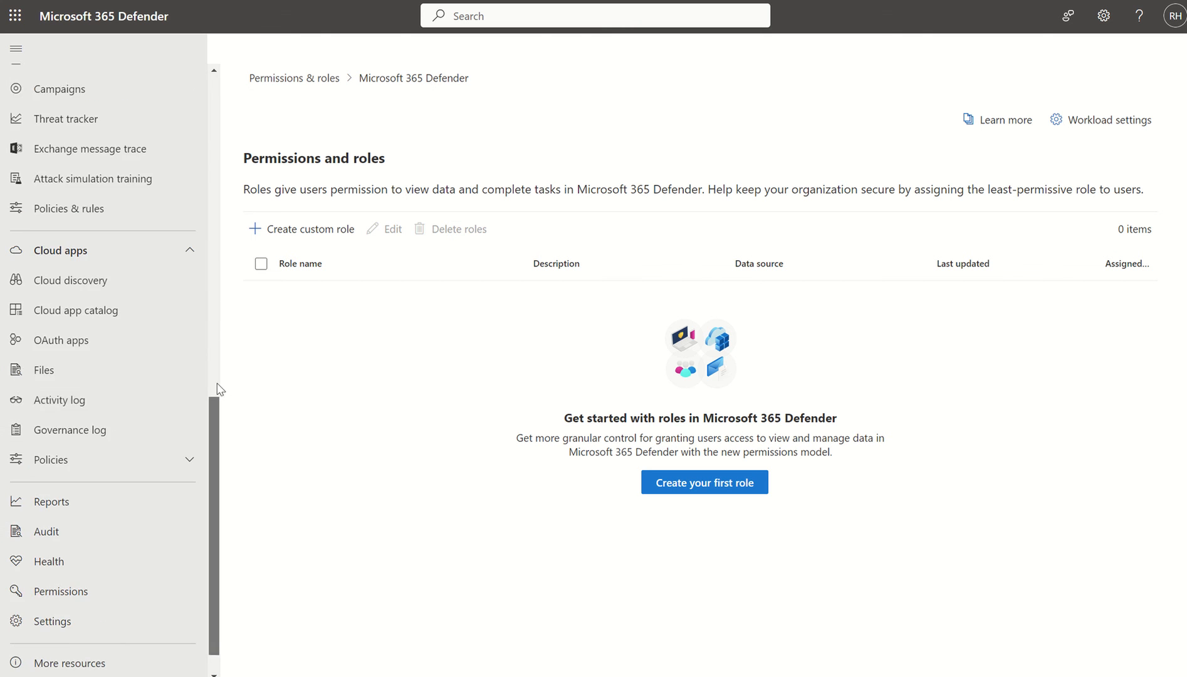
scroll(up, 3)
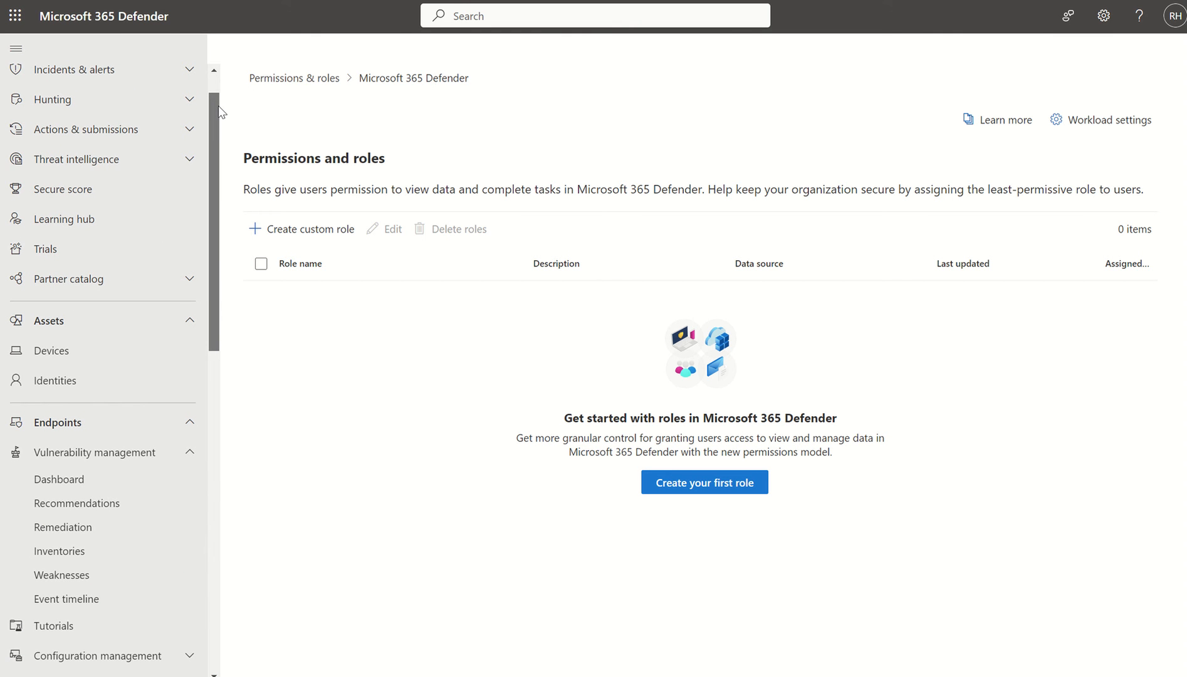
scroll(down, 3)
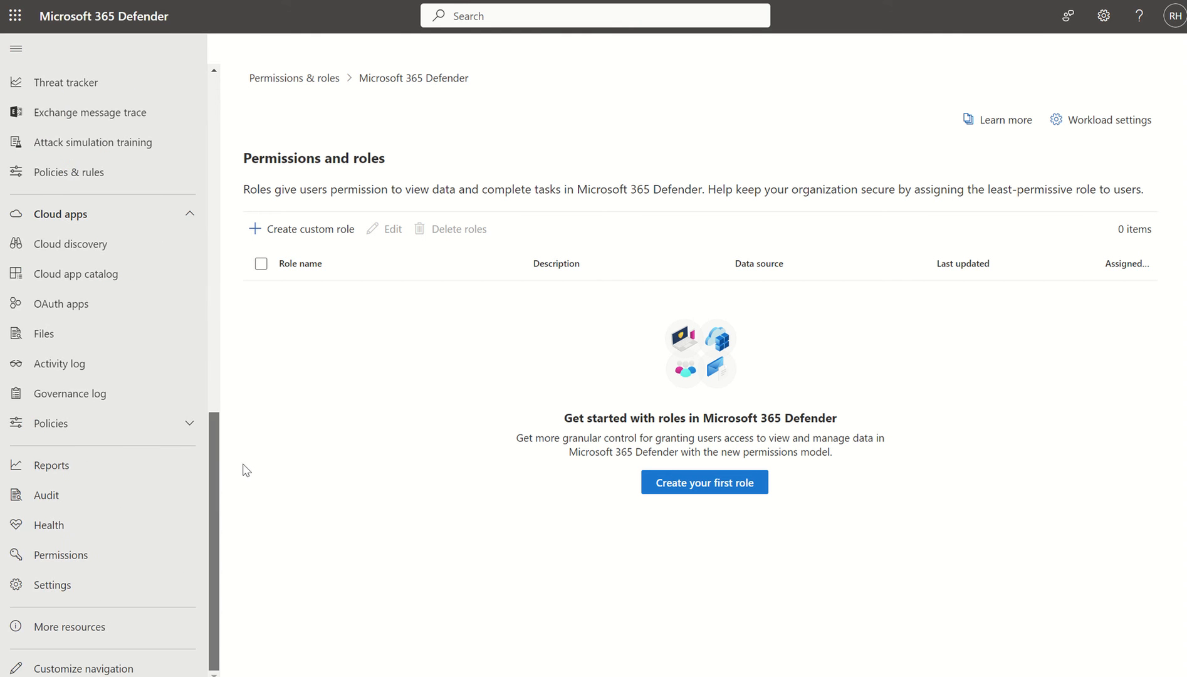
mouse_move(52, 585)
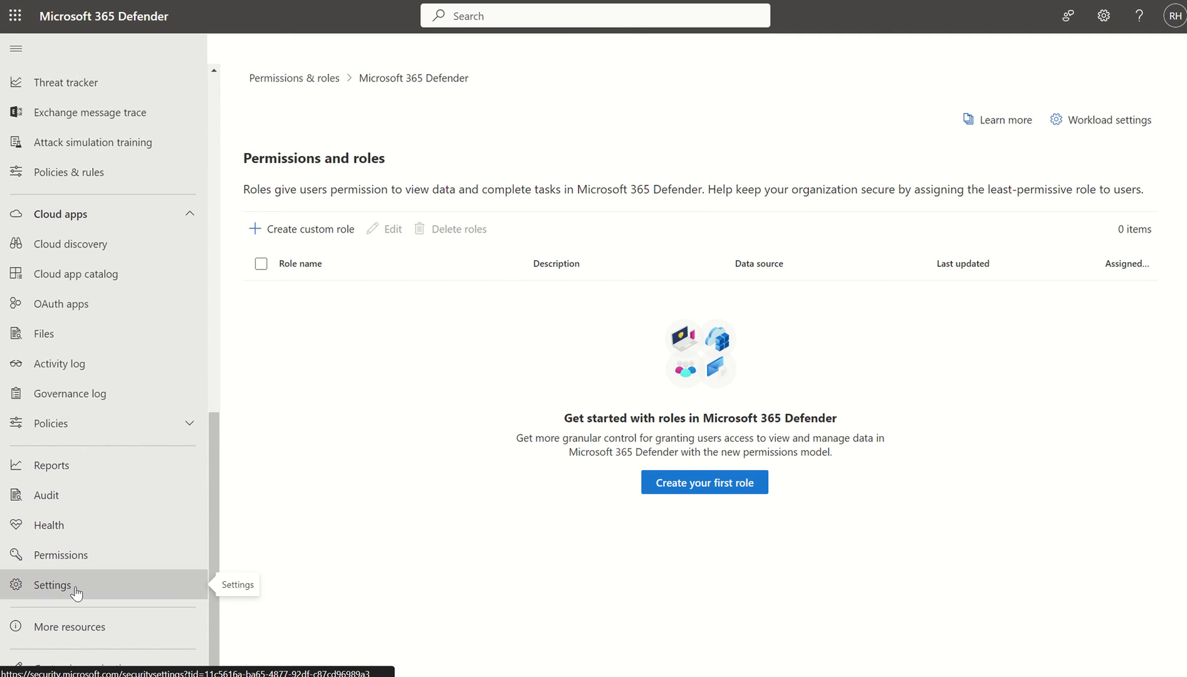
click(52, 584)
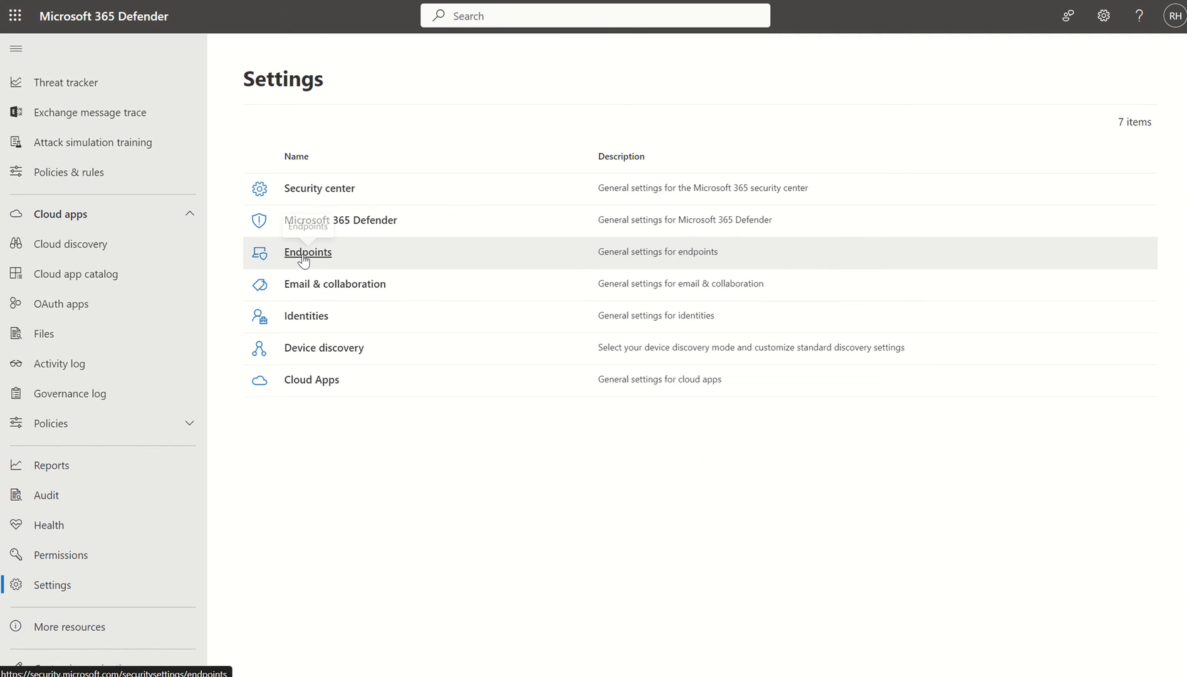
Open Endpoints settings to view Advanced features, with EDR in block mode on
click(307, 252)
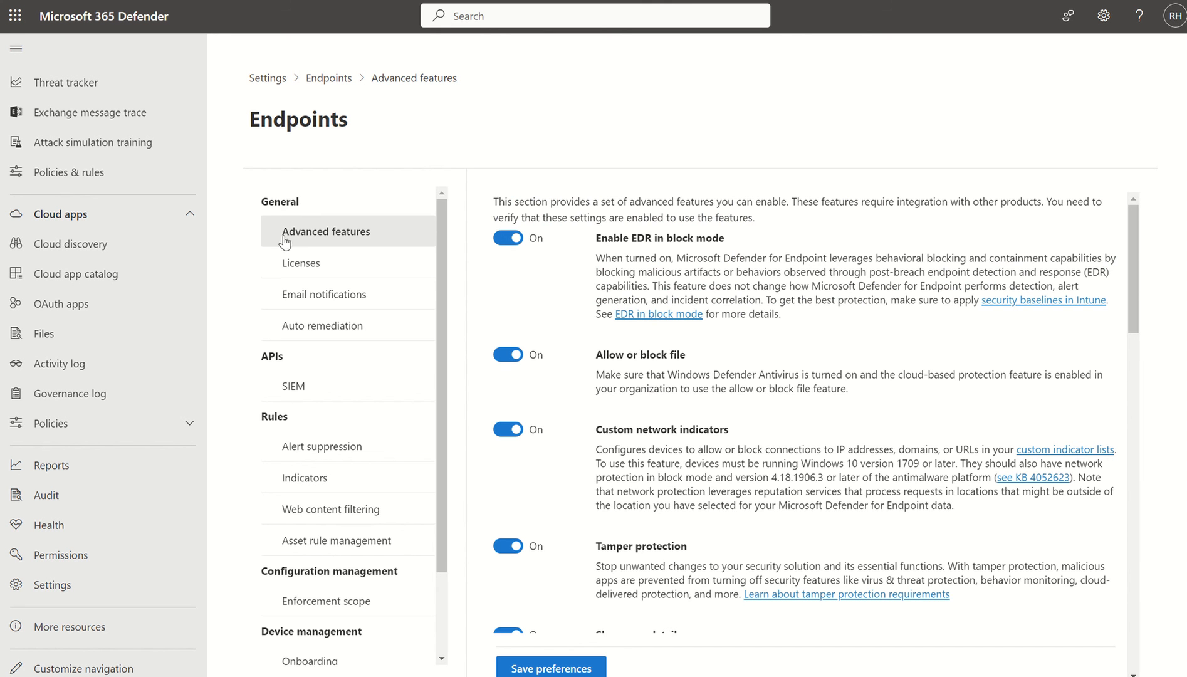
mouse_move(1108, 300)
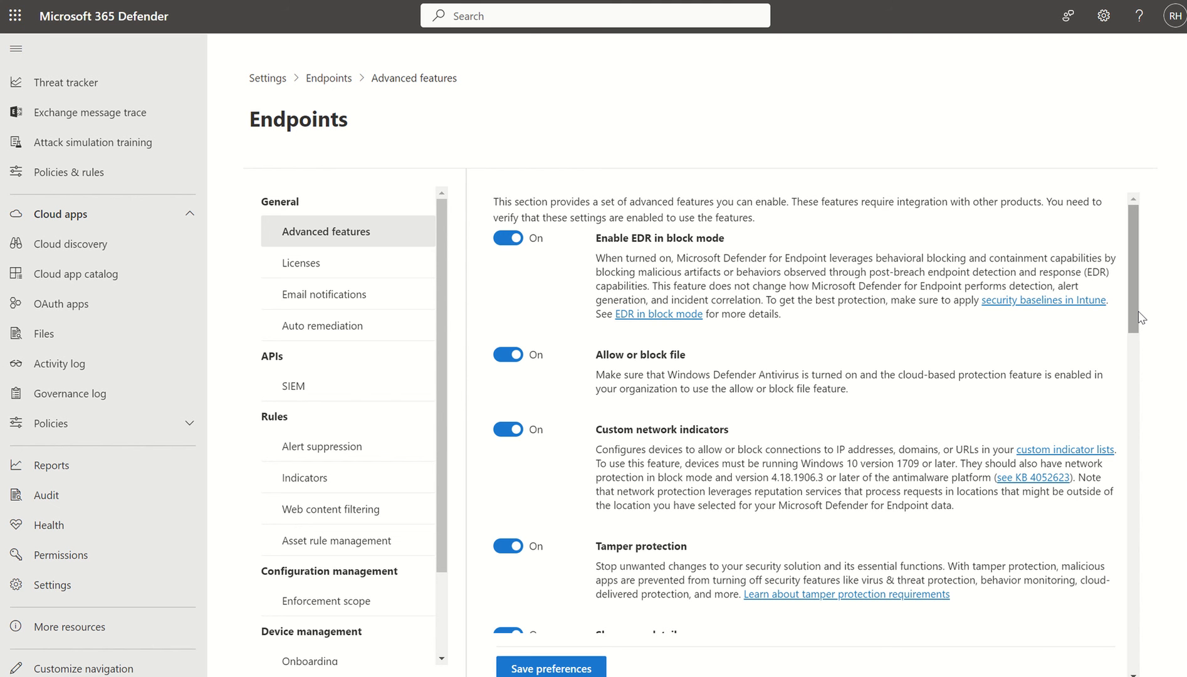
scroll(down, 3)
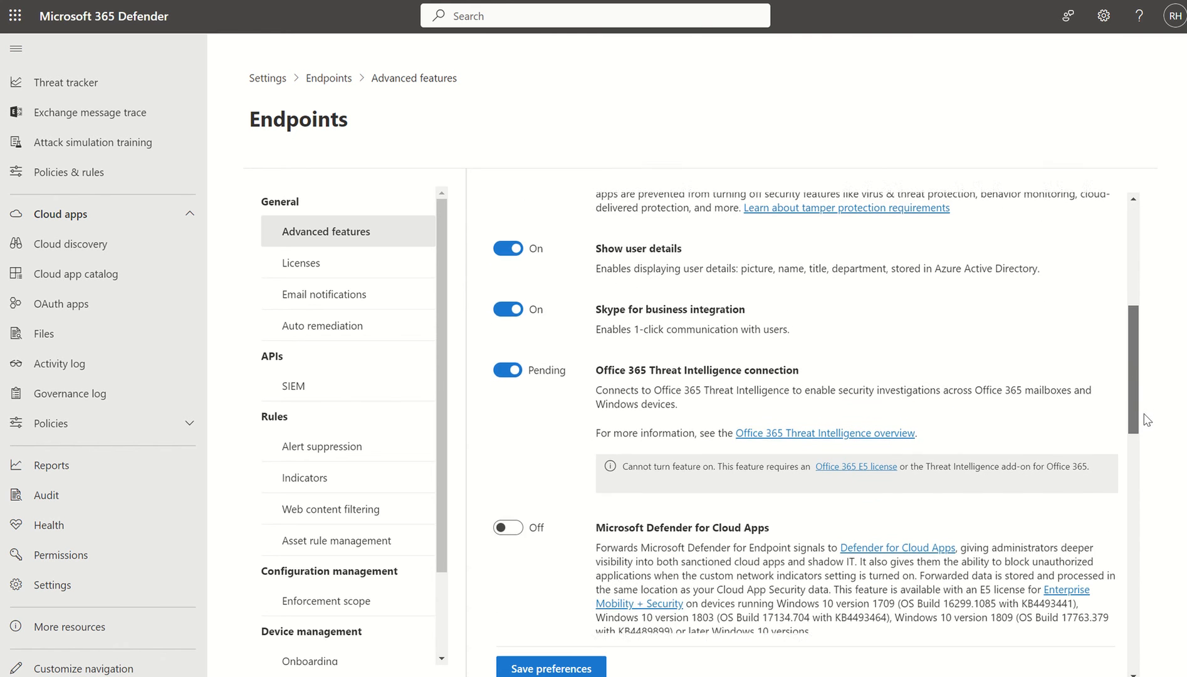
scroll(down, 3)
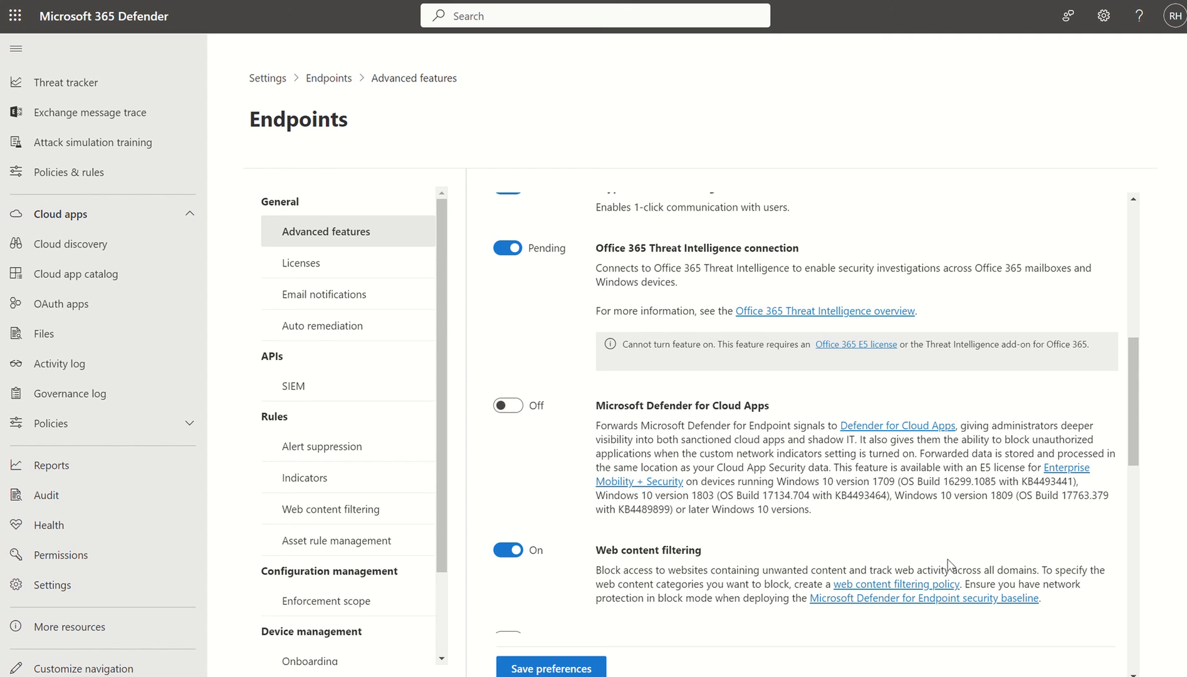
mouse_move(819, 351)
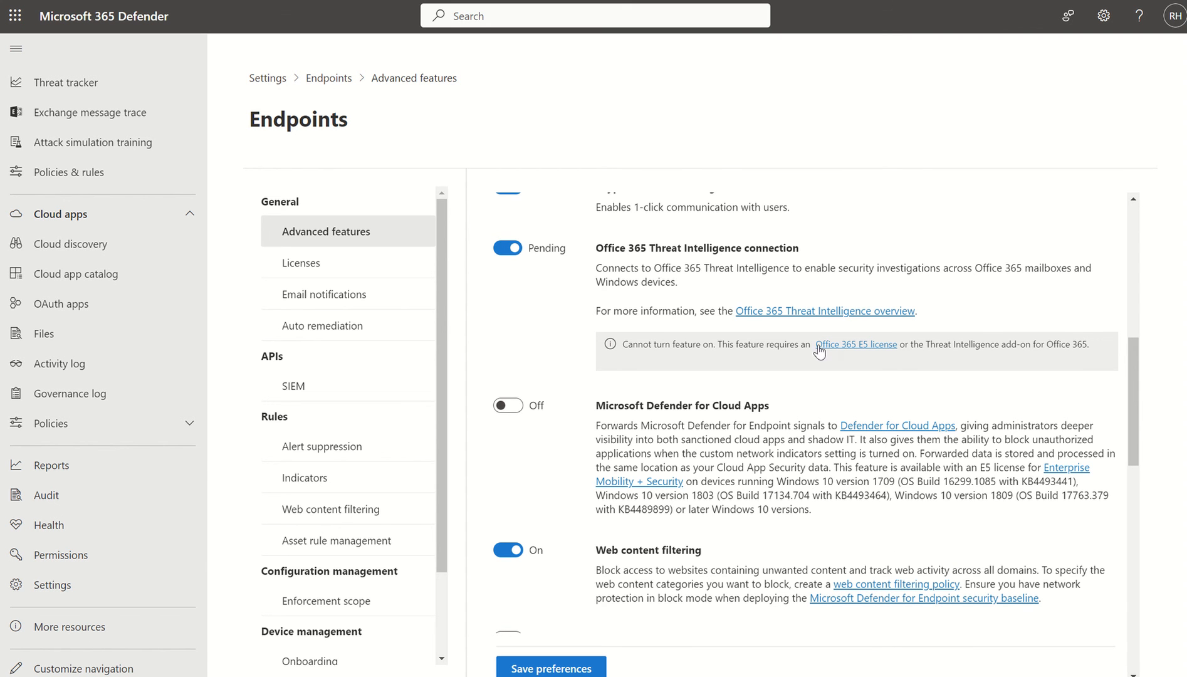
scroll(down, 3)
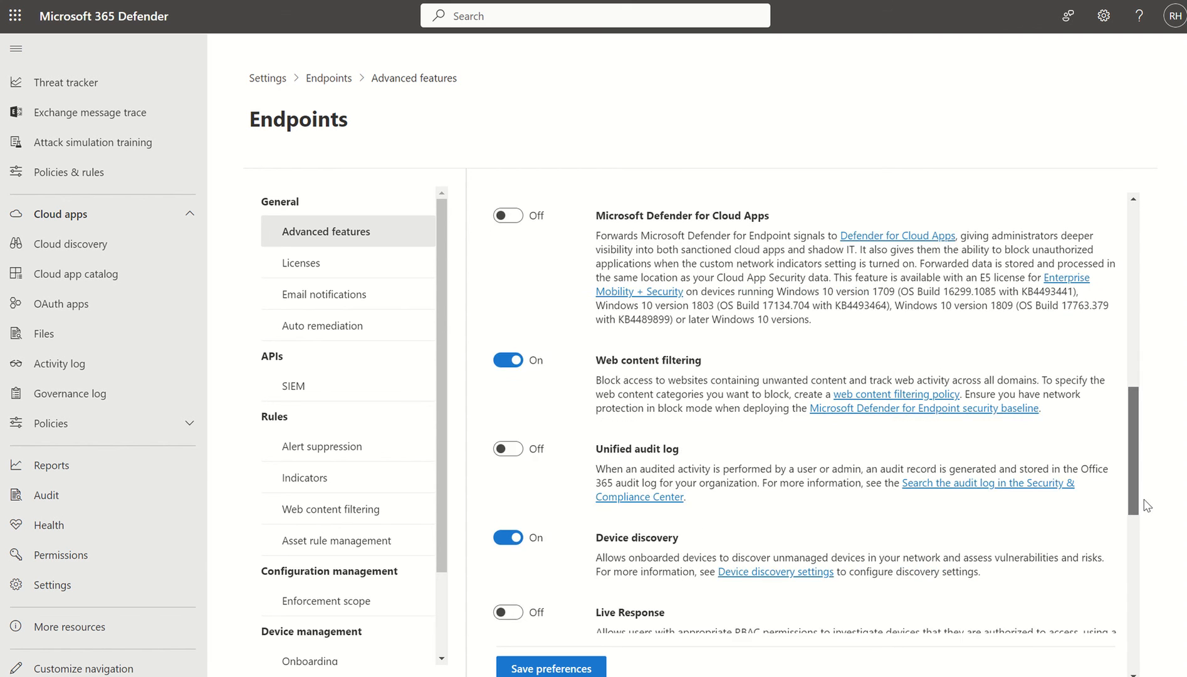
scroll(down, 3)
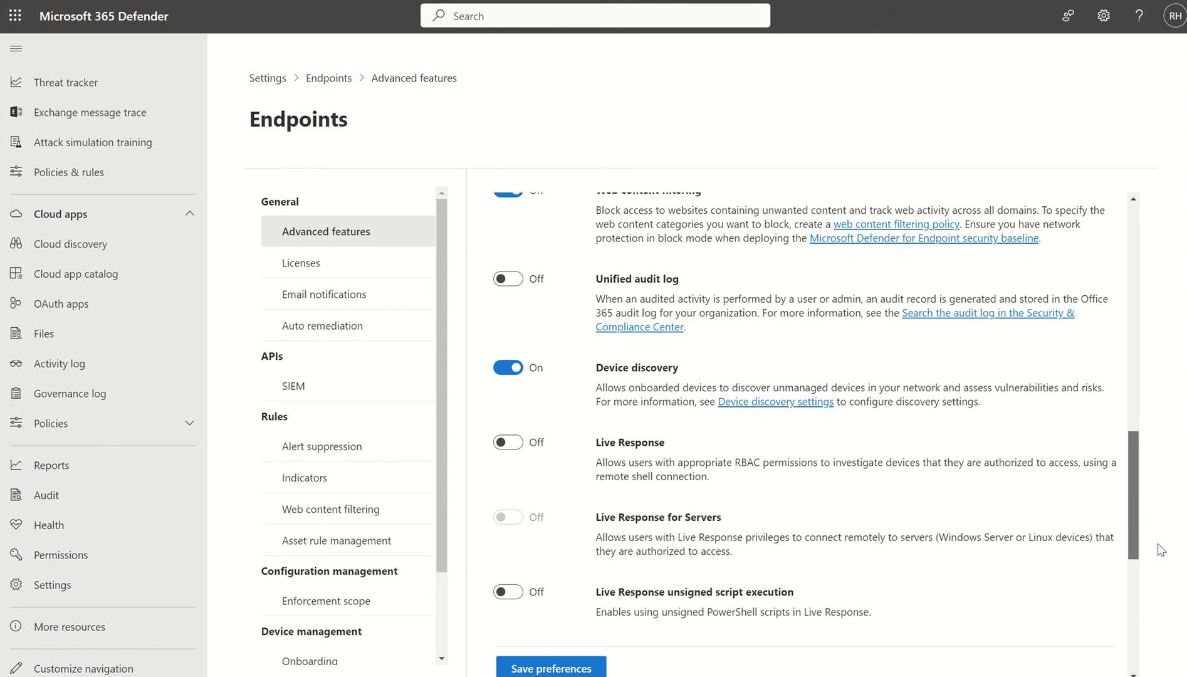
scroll(down, 3)
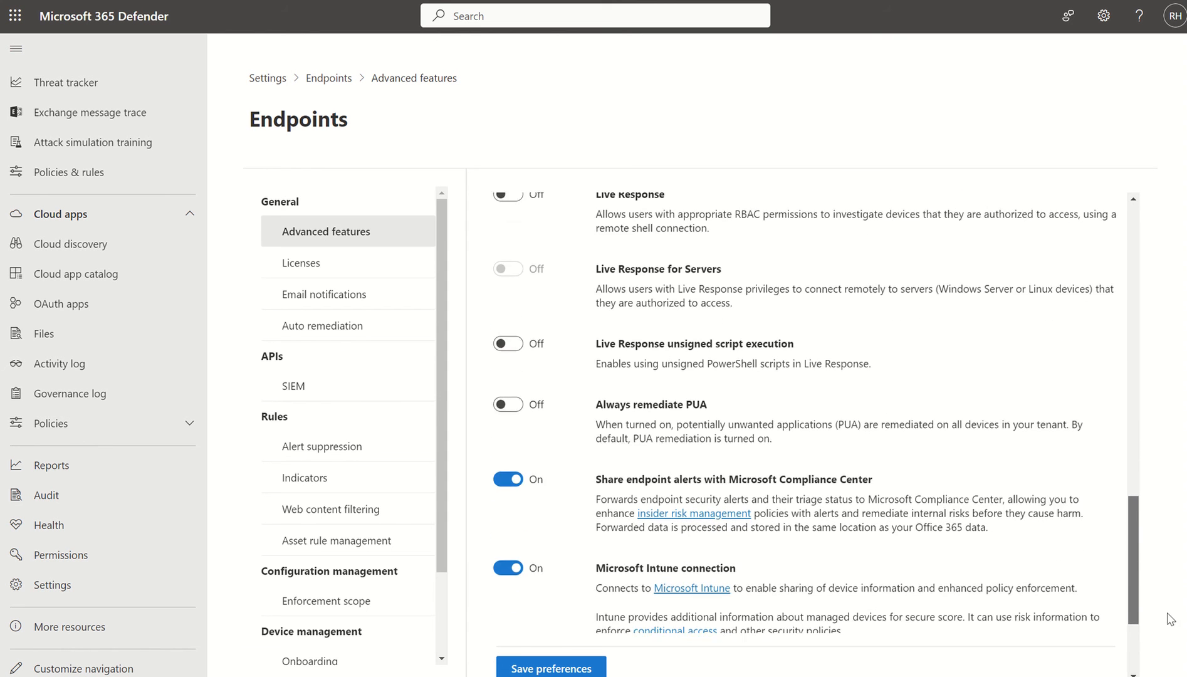
scroll(down, 3)
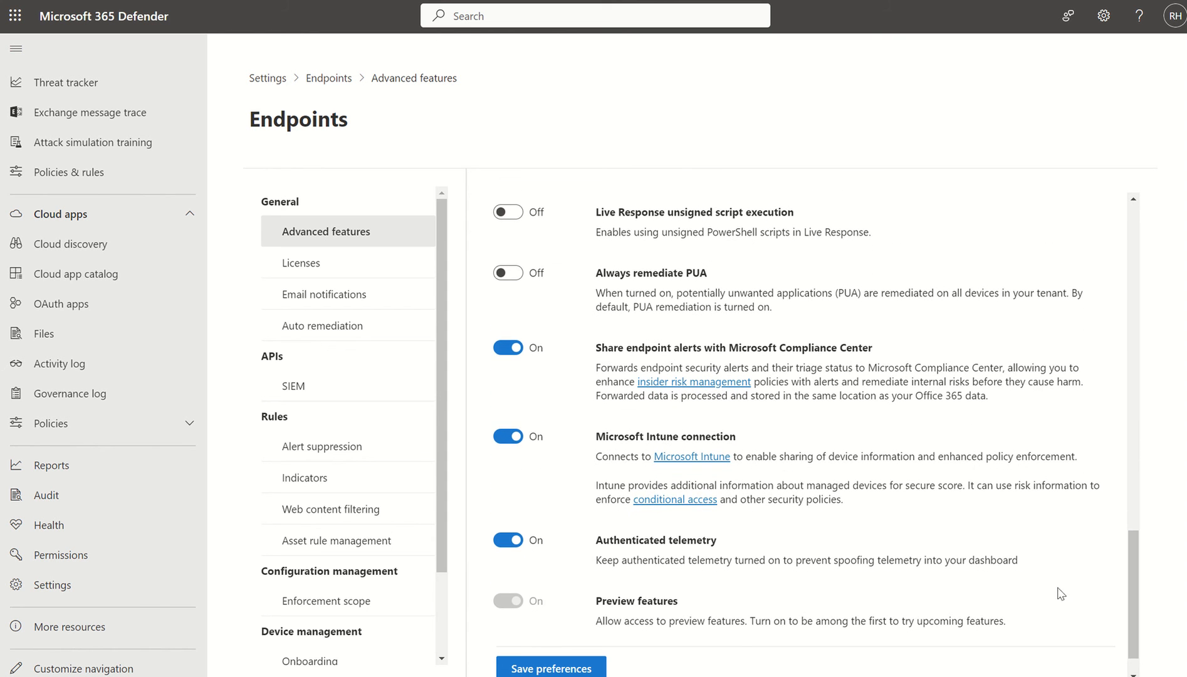
mouse_move(776, 488)
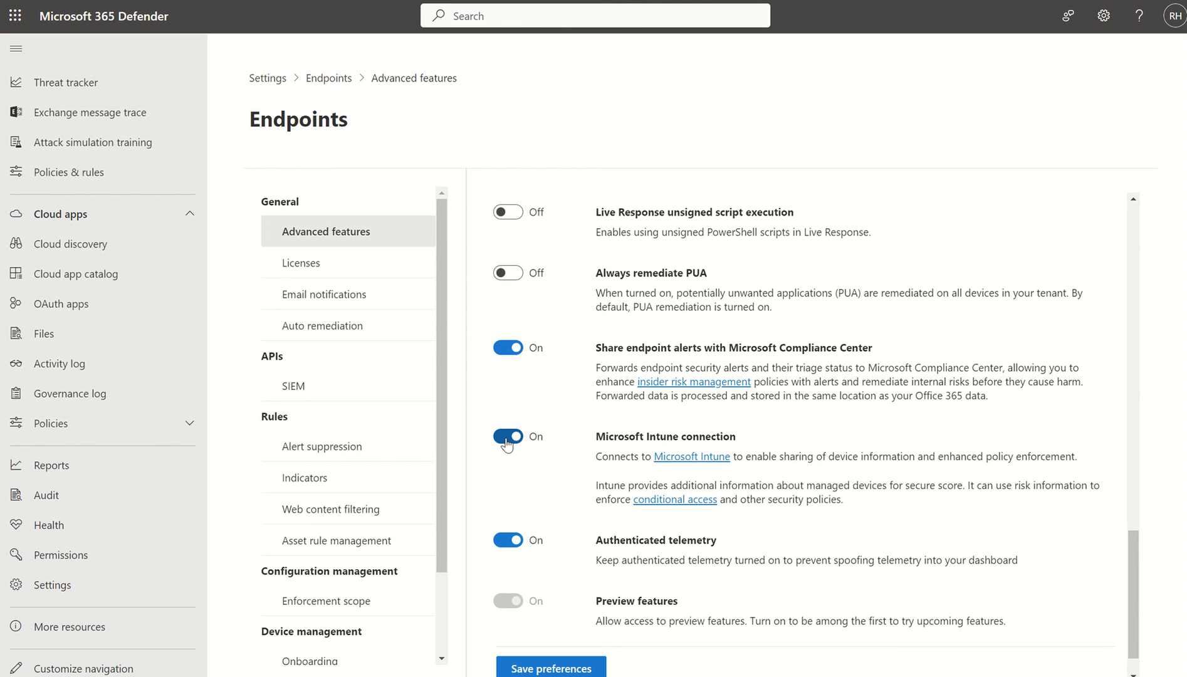
click(508, 436)
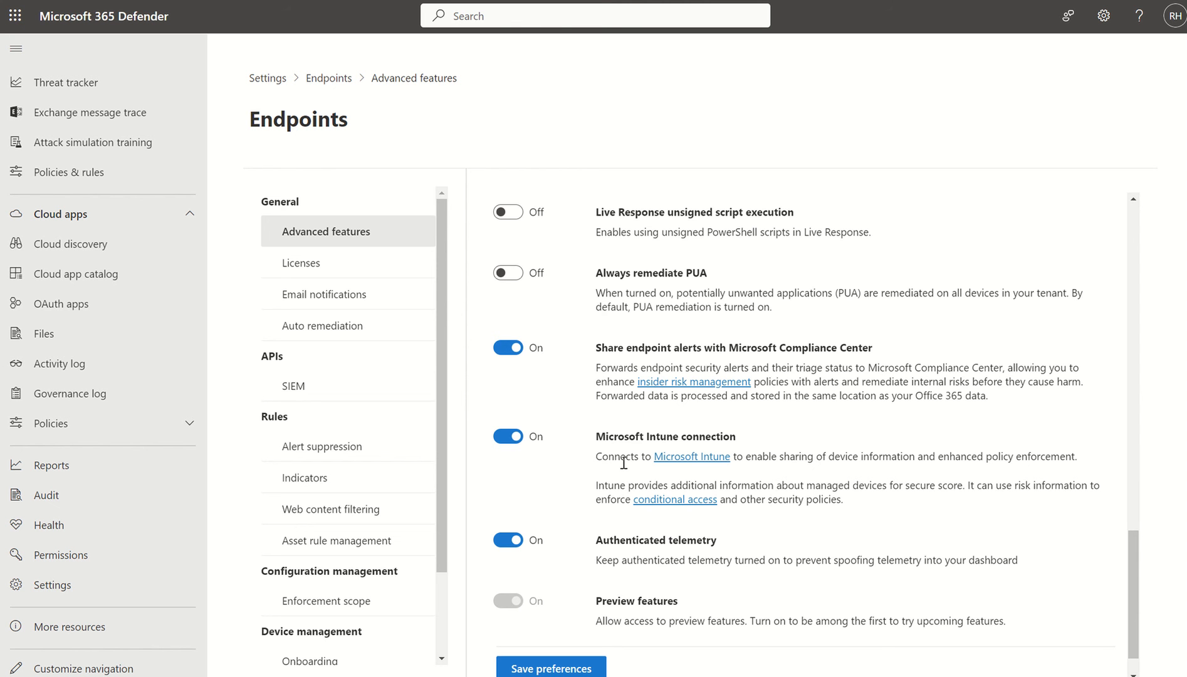
mouse_move(691, 455)
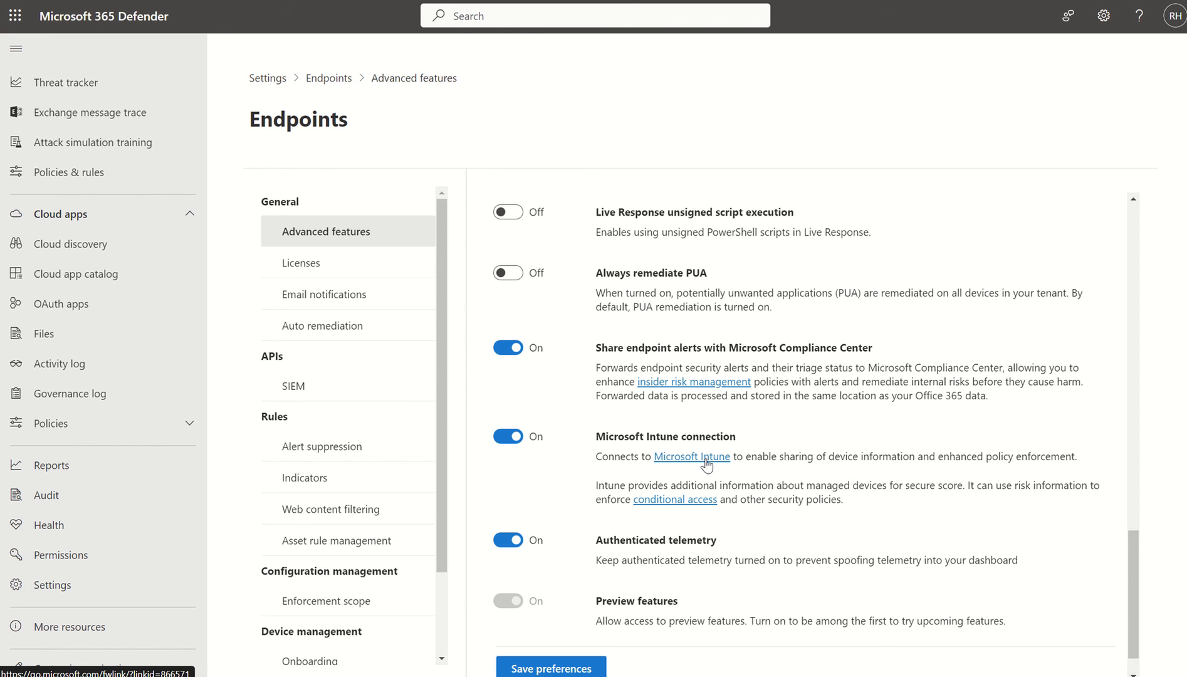
mouse_move(220, 114)
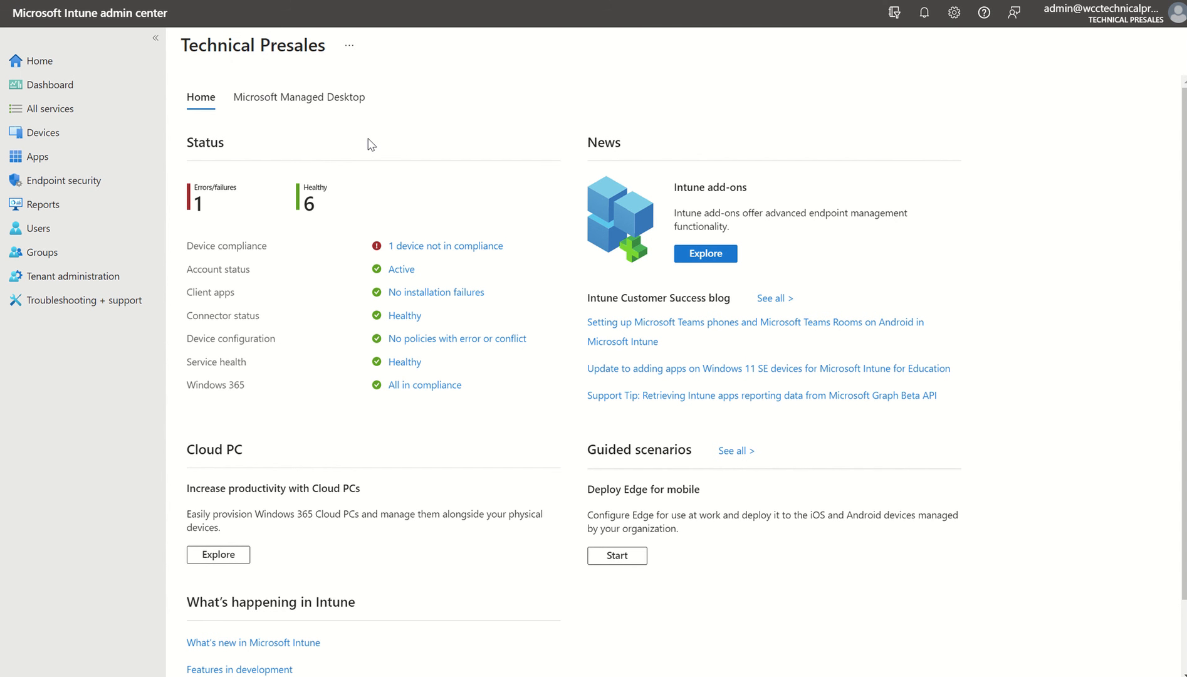
mouse_move(386, 214)
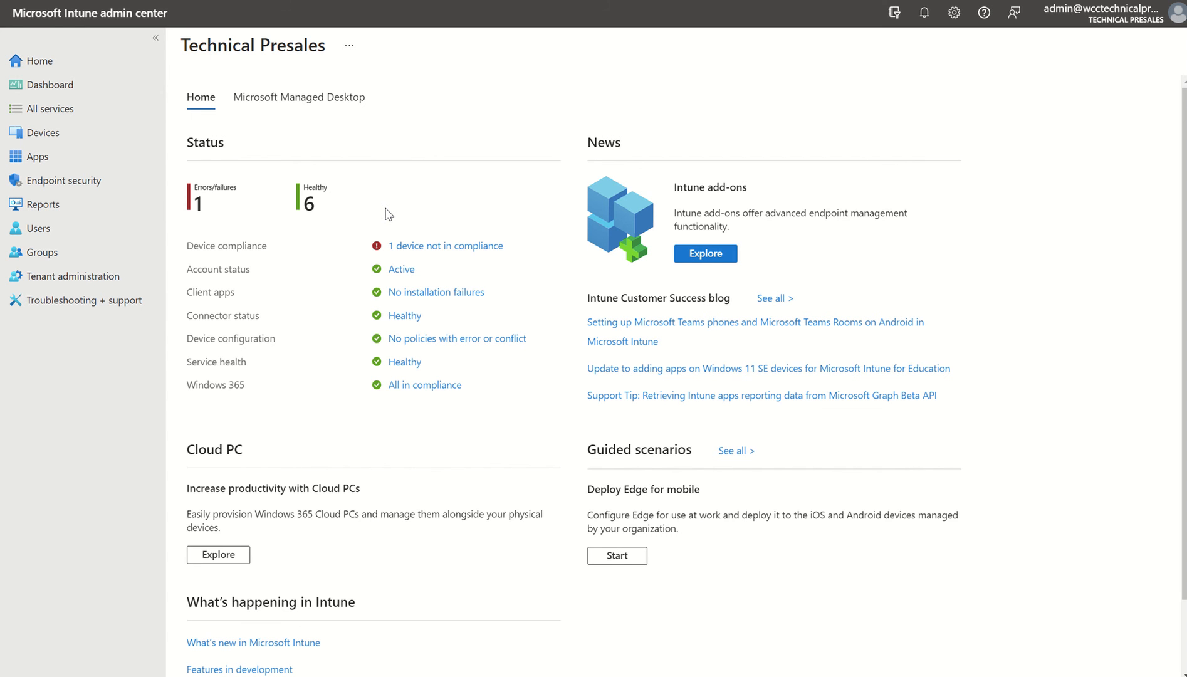
mouse_move(65, 180)
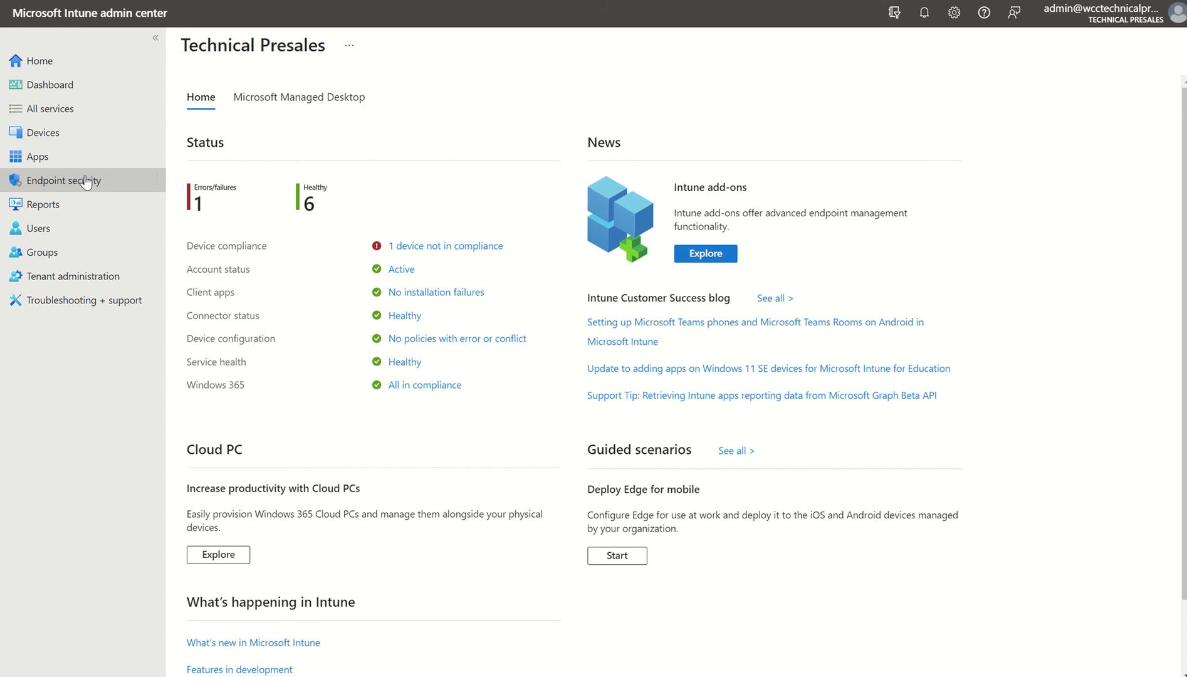
Open Endpoint security and scroll its menu down to the Setup section
click(65, 181)
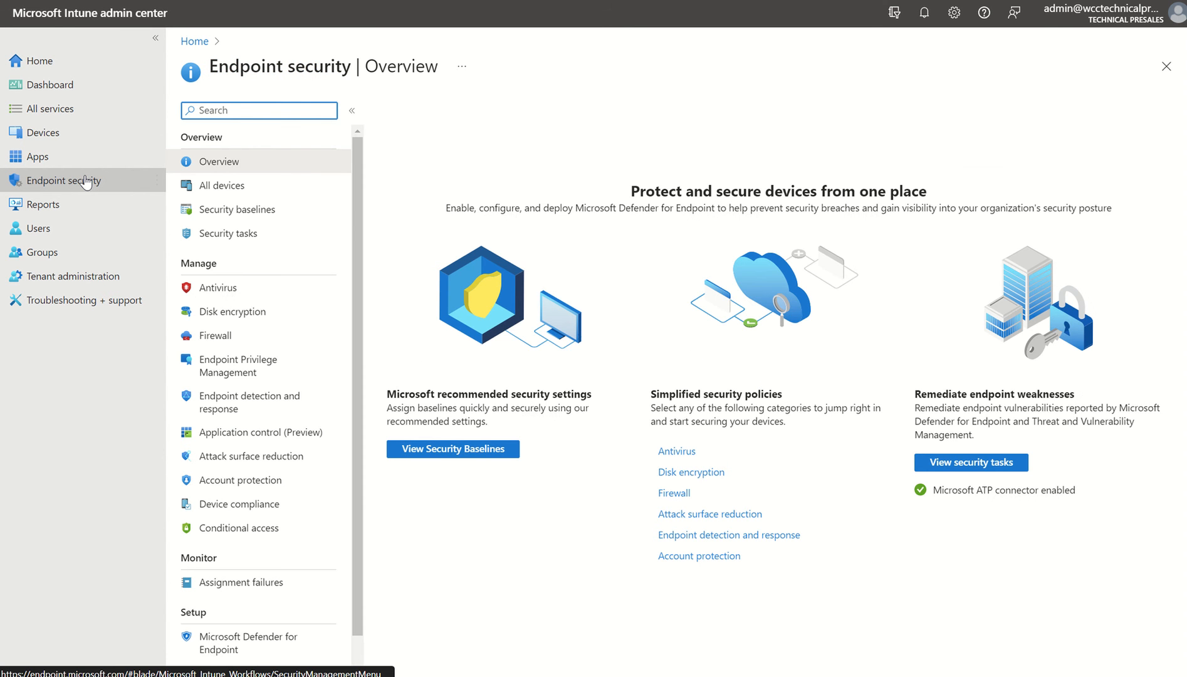
mouse_move(370, 605)
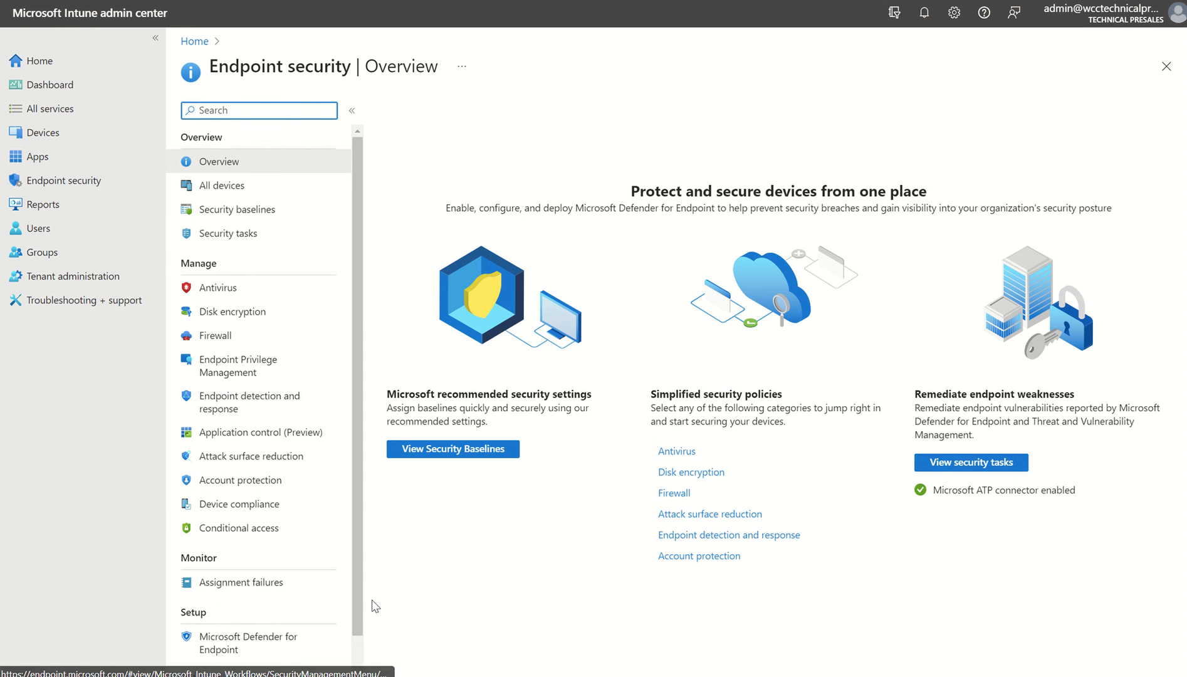
scroll(down, 3)
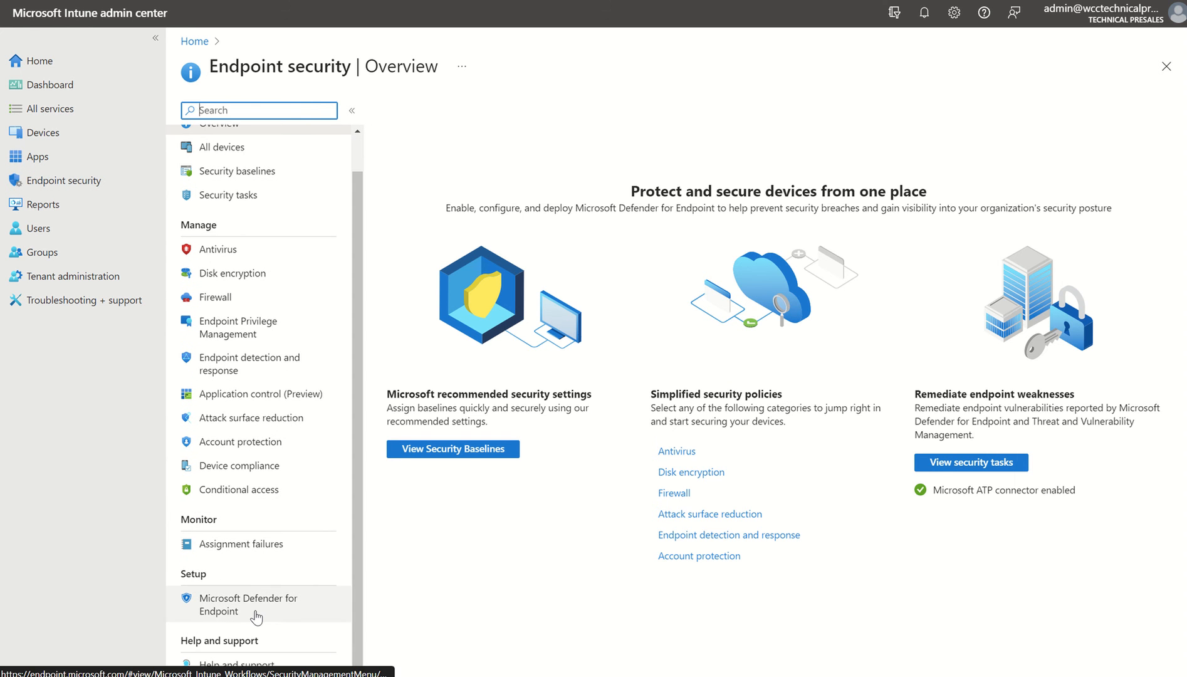
Check the Defender for Endpoint connector: connection enabled, one device with the sensor
click(248, 604)
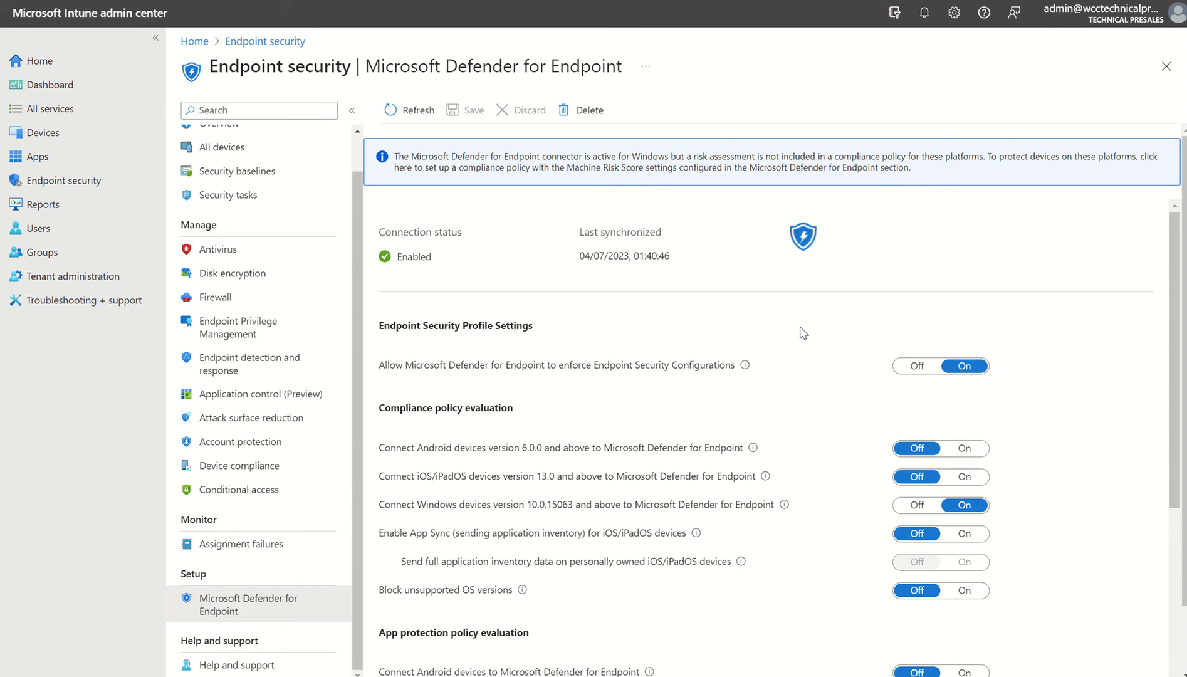
mouse_move(397, 257)
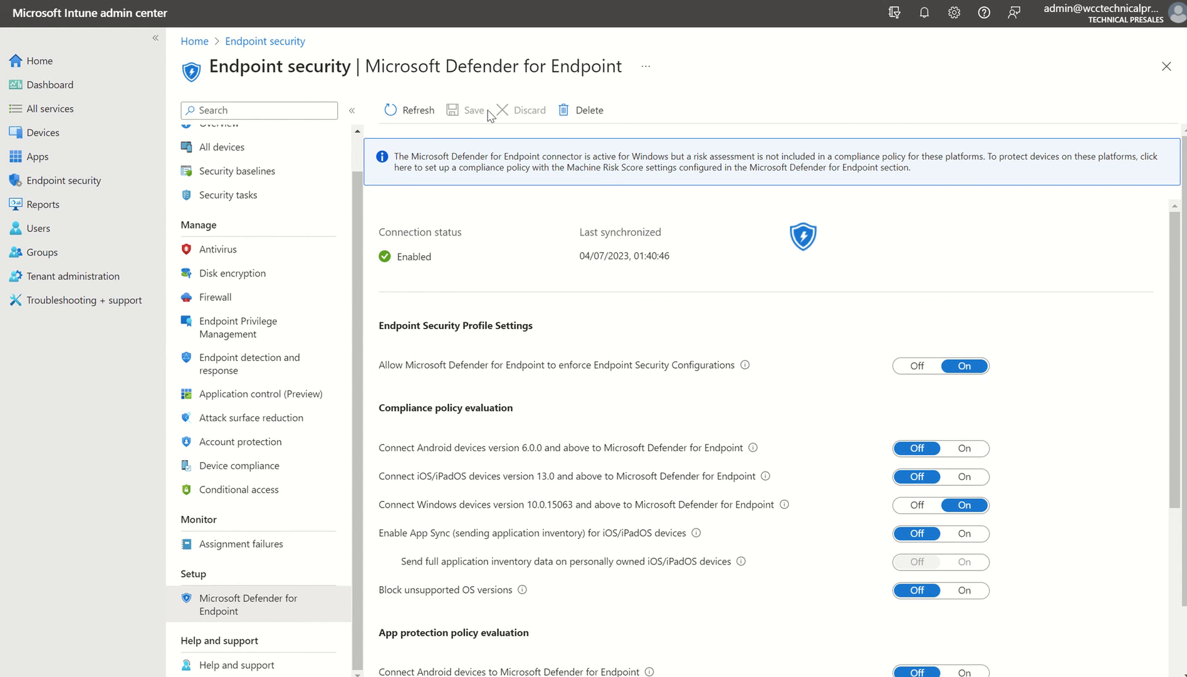
mouse_move(485, 218)
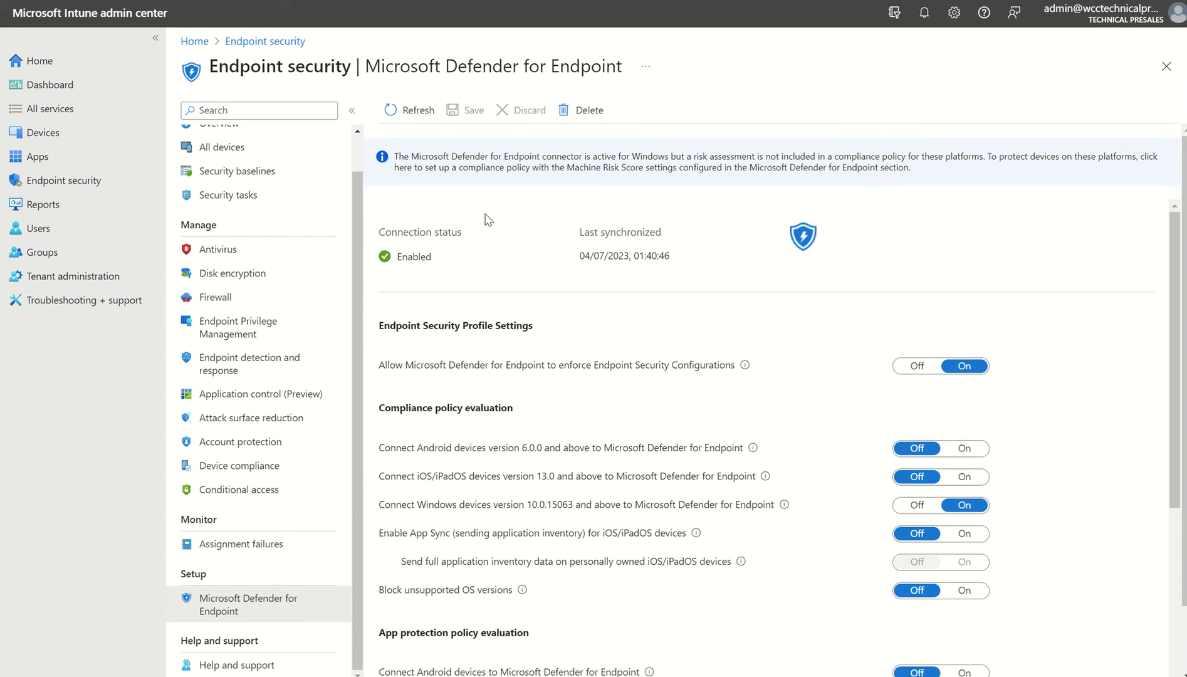
mouse_move(384, 265)
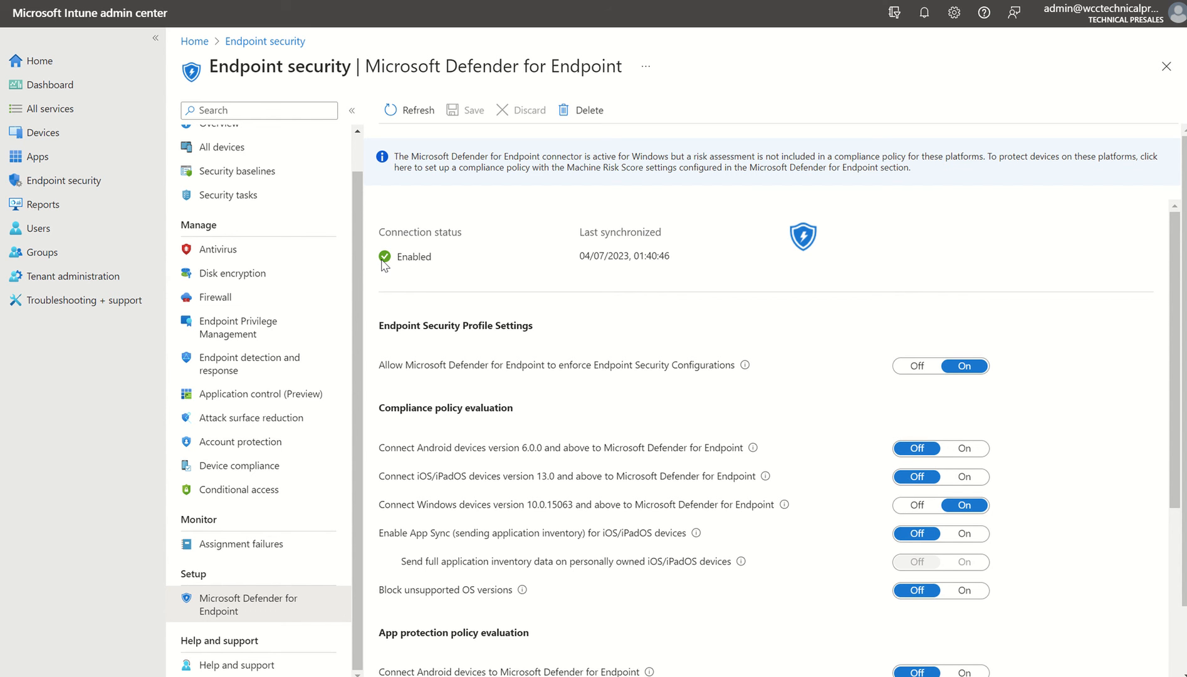
mouse_move(1179, 380)
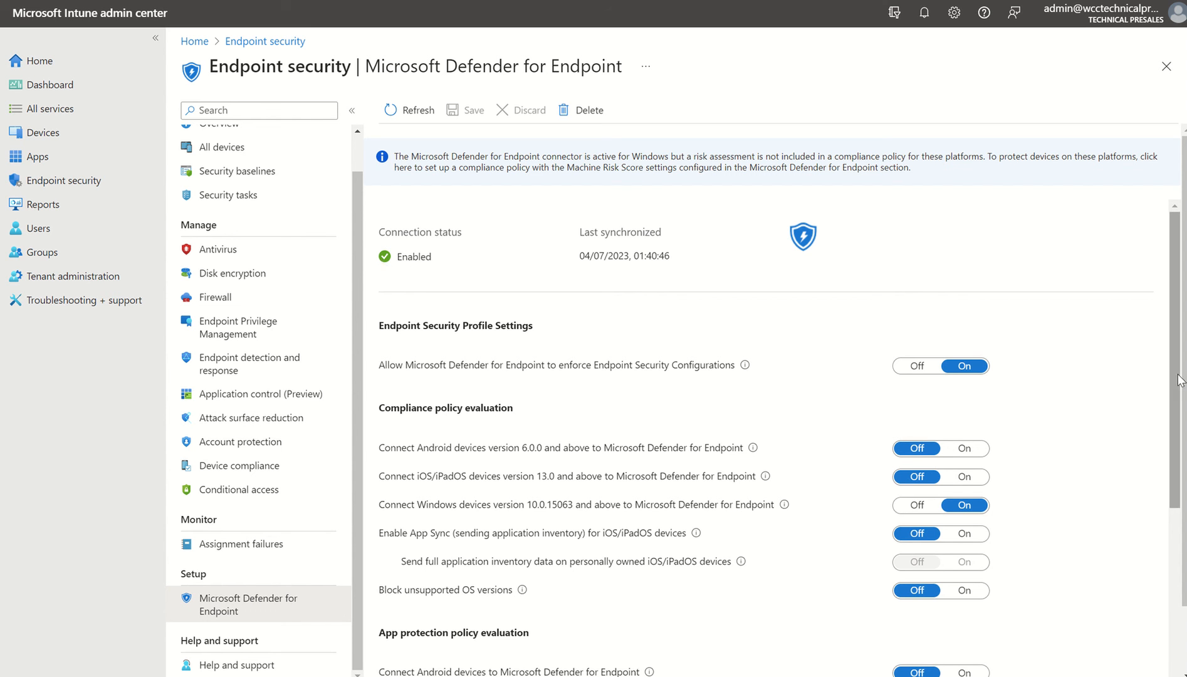
scroll(down, 3)
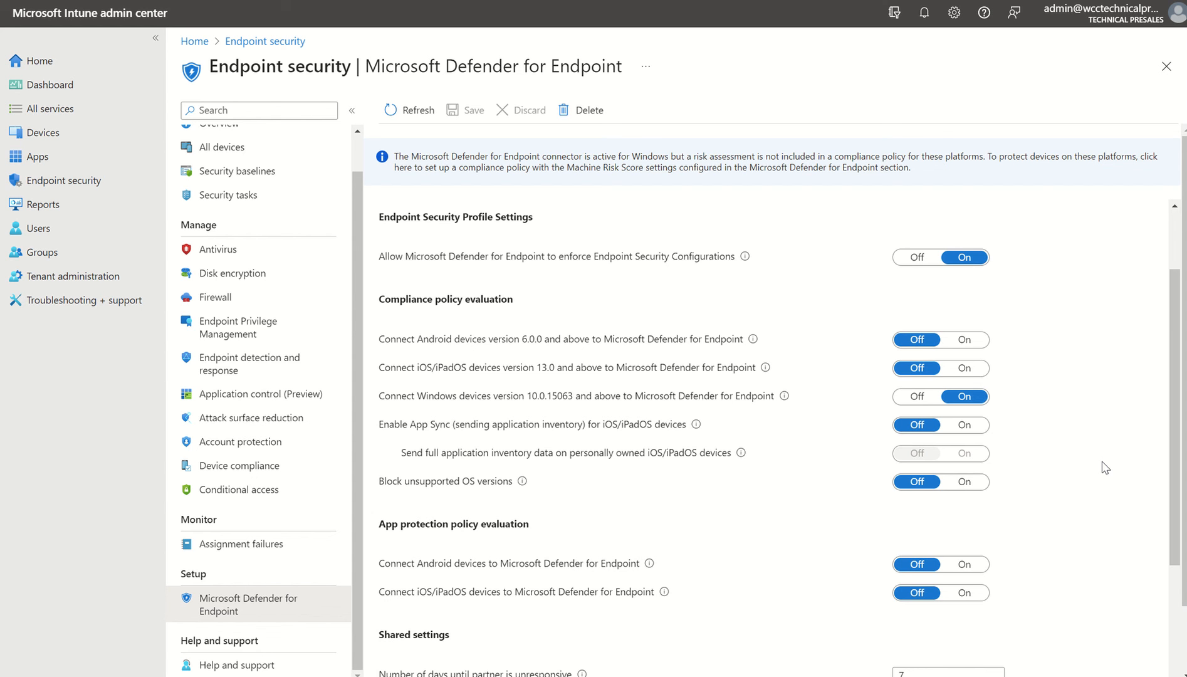
mouse_move(674, 363)
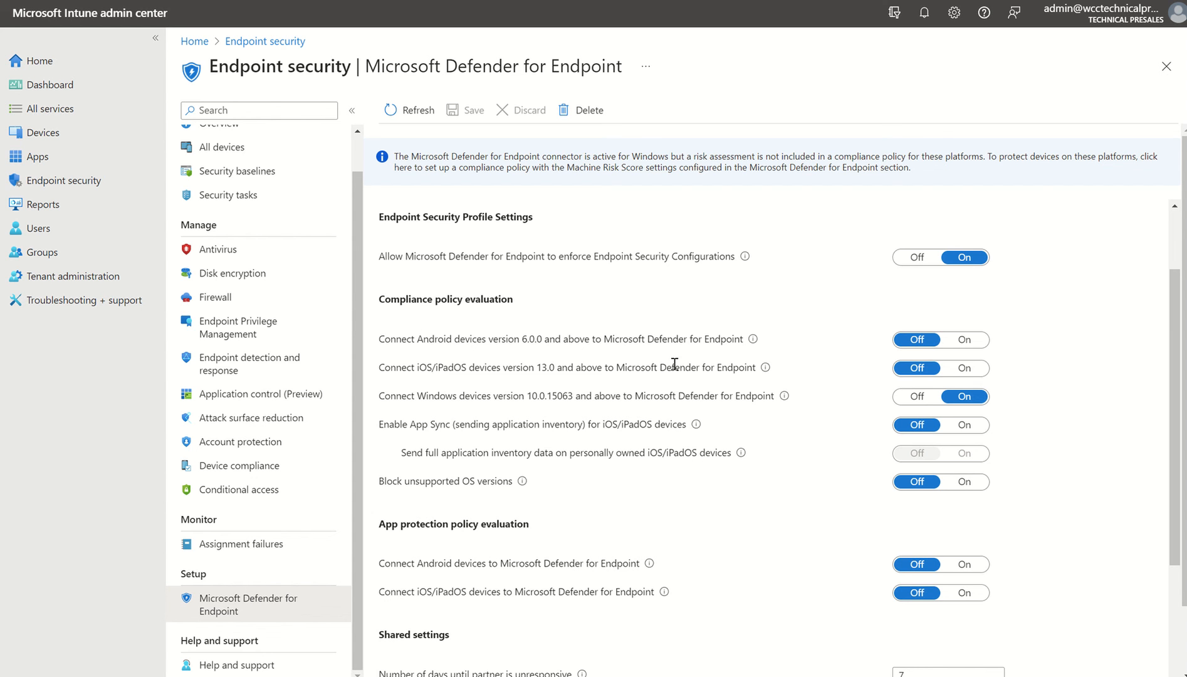
mouse_move(871, 534)
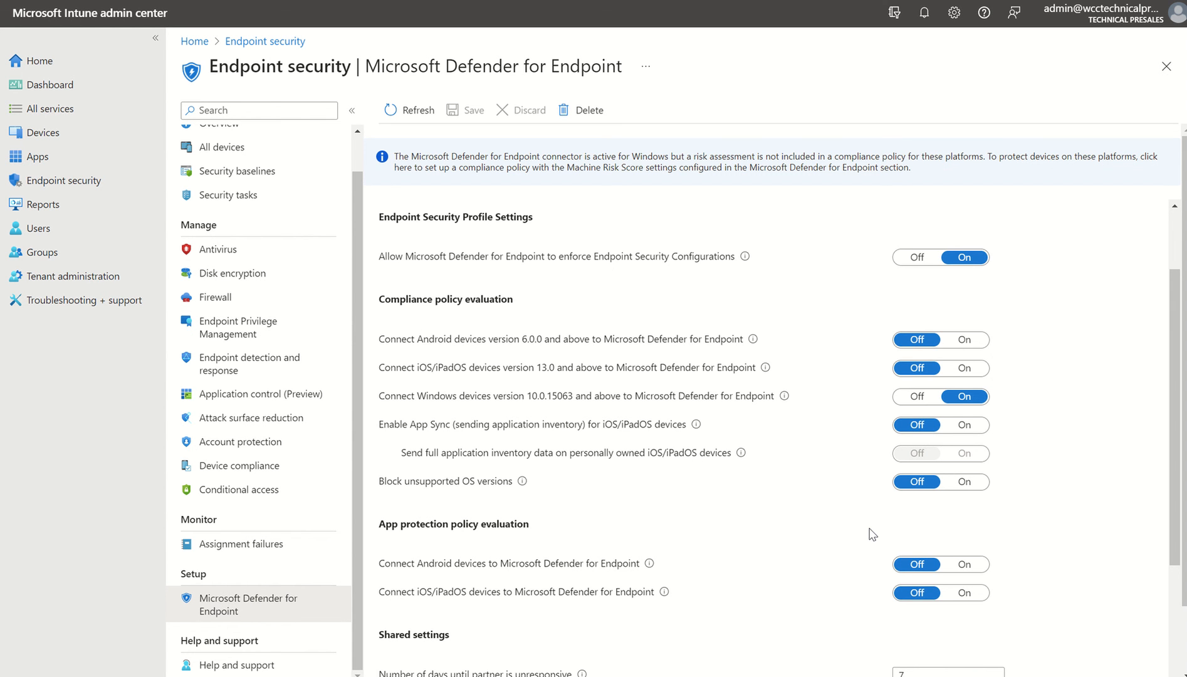
mouse_move(1013, 454)
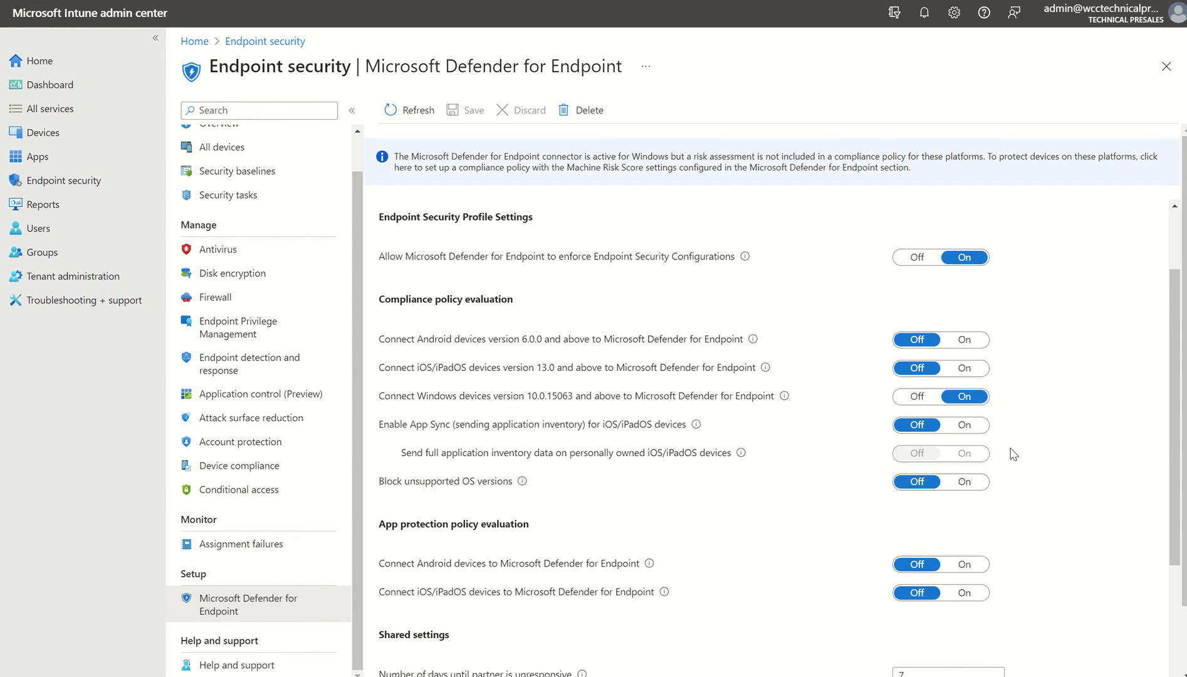
scroll(up, 3)
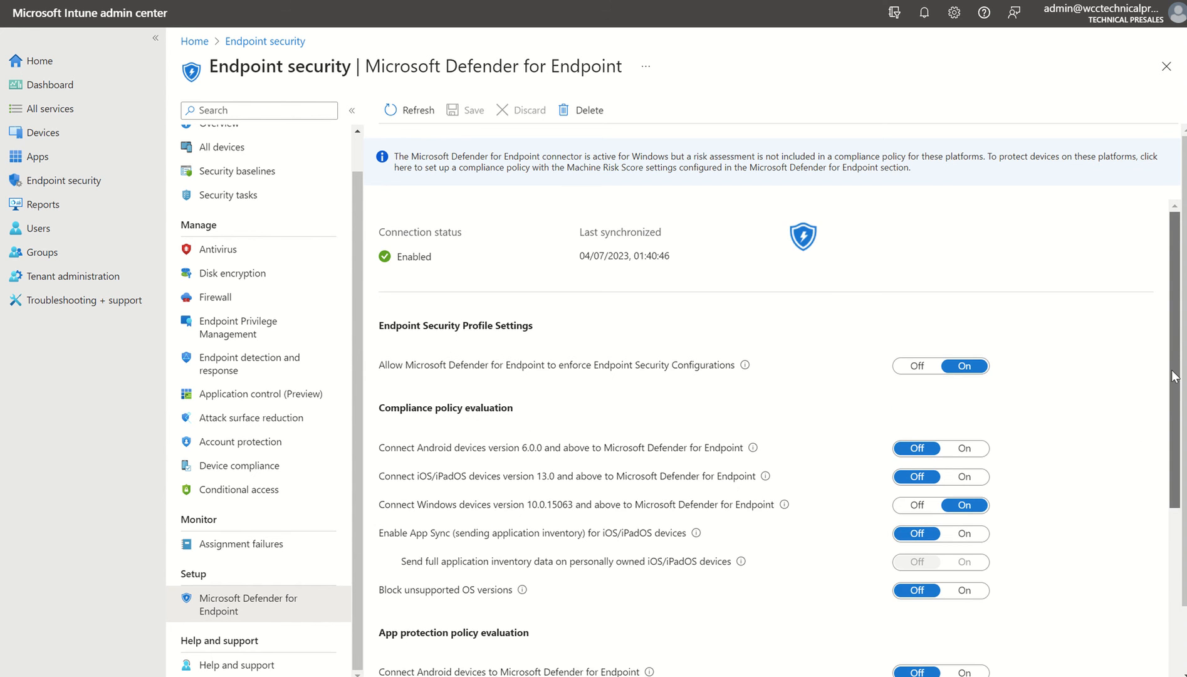
scroll(down, 3)
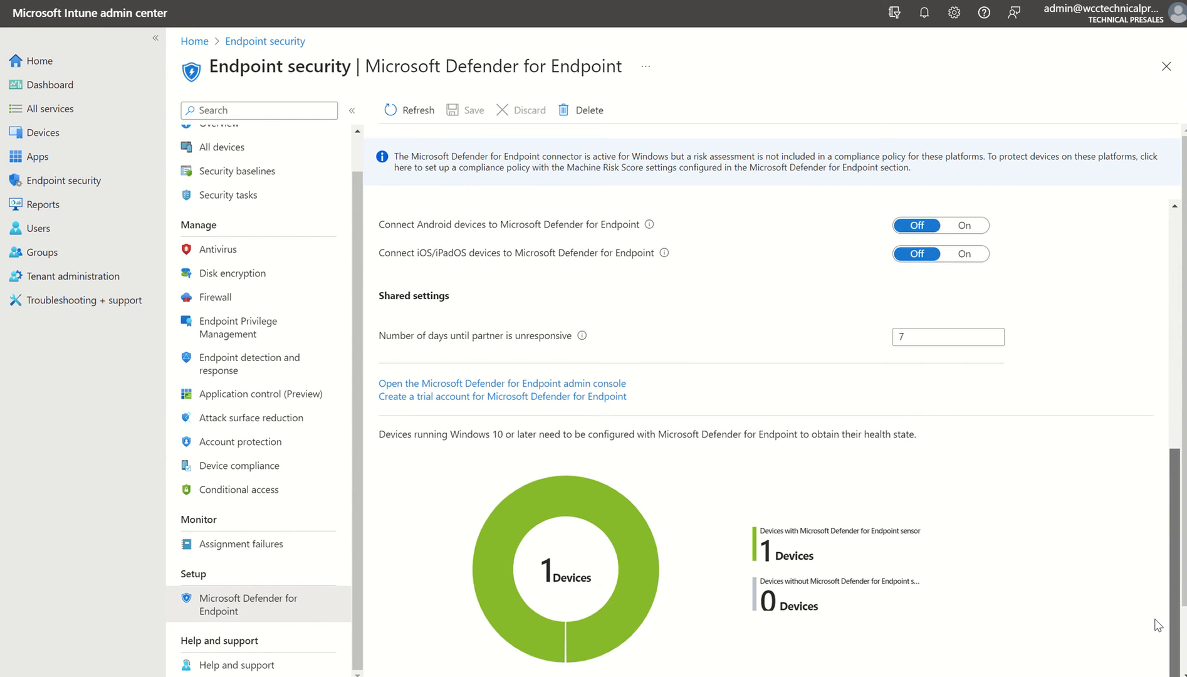
mouse_move(1099, 587)
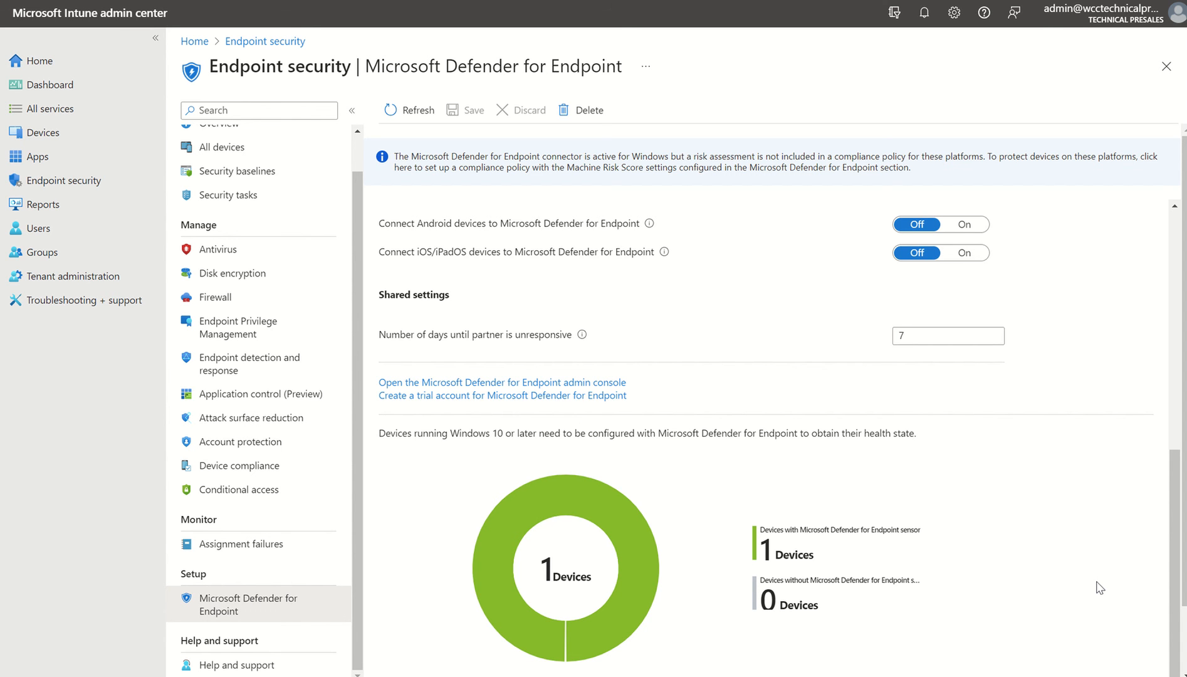
mouse_move(1036, 503)
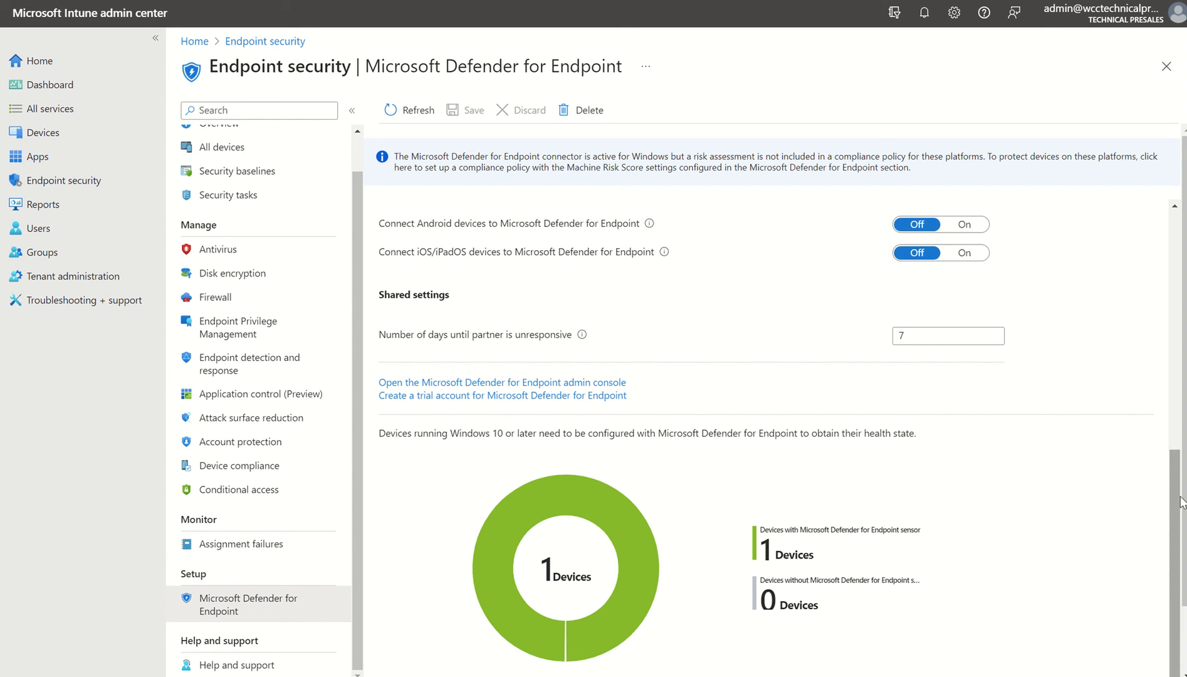
Scroll the connector page to the sensor profile and unsensored devices options
scroll(down, 3)
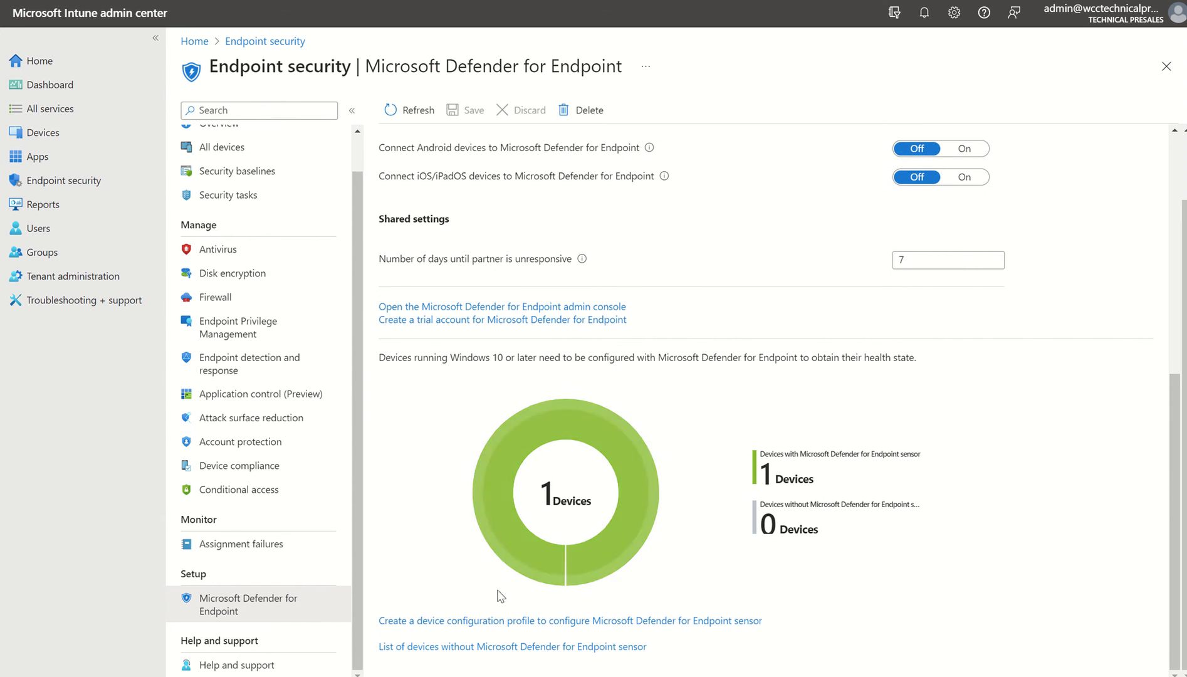
mouse_move(495, 620)
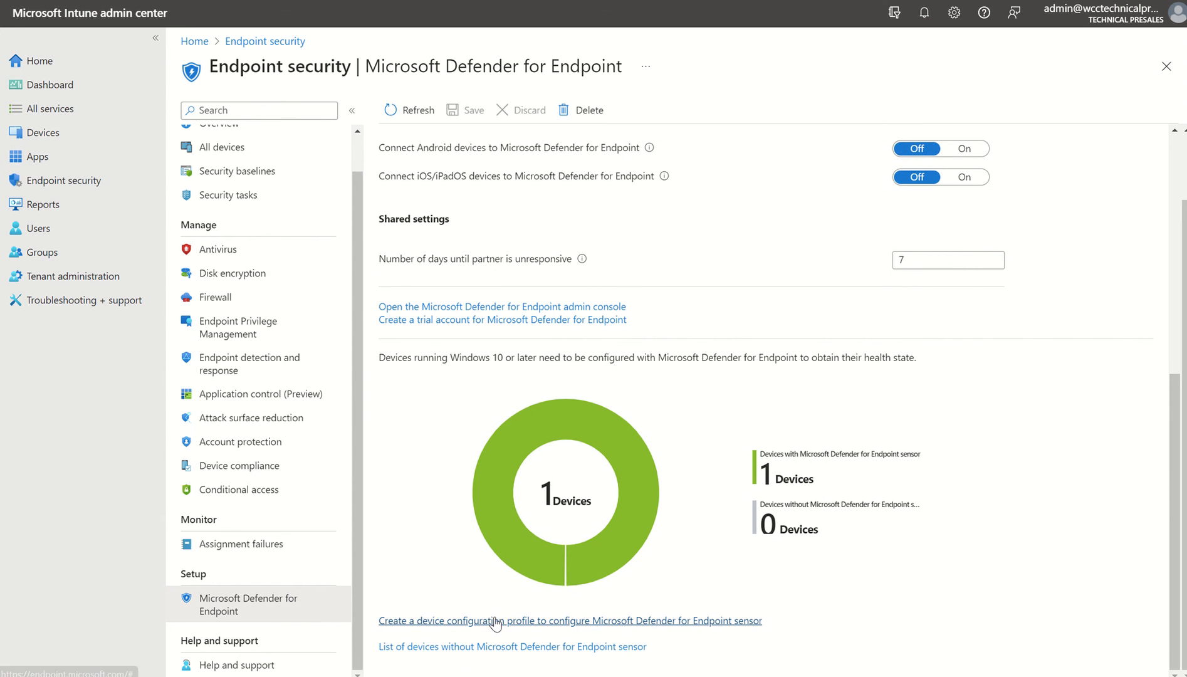
mouse_move(505, 626)
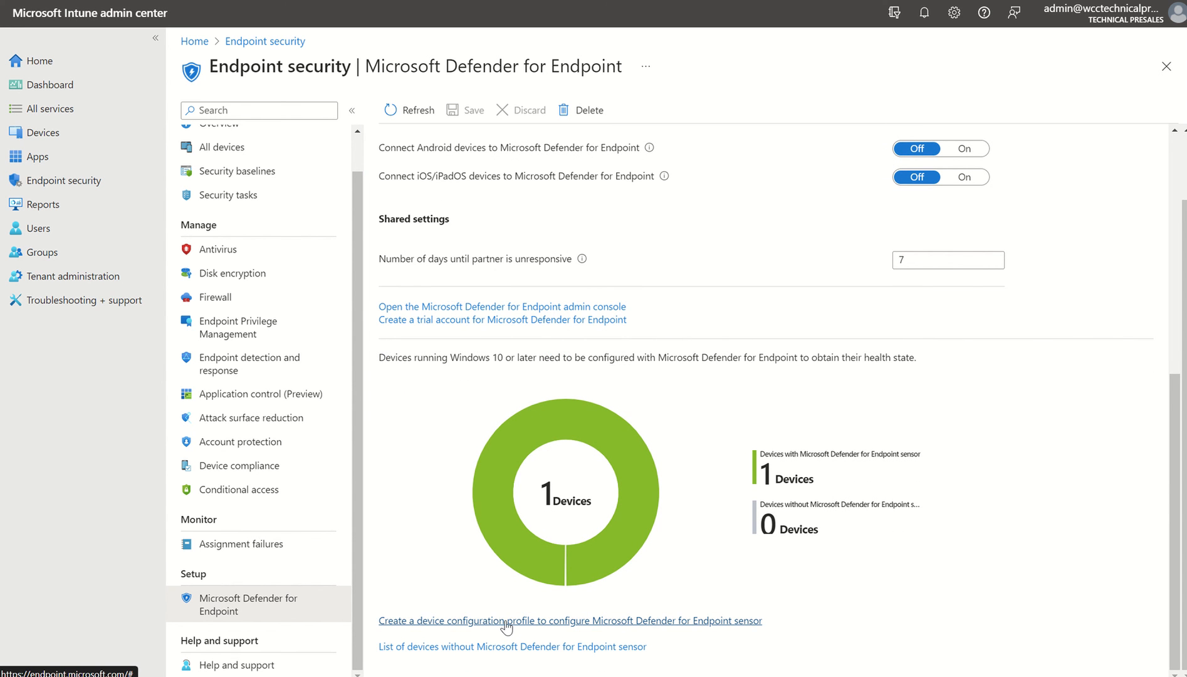
mouse_move(249, 363)
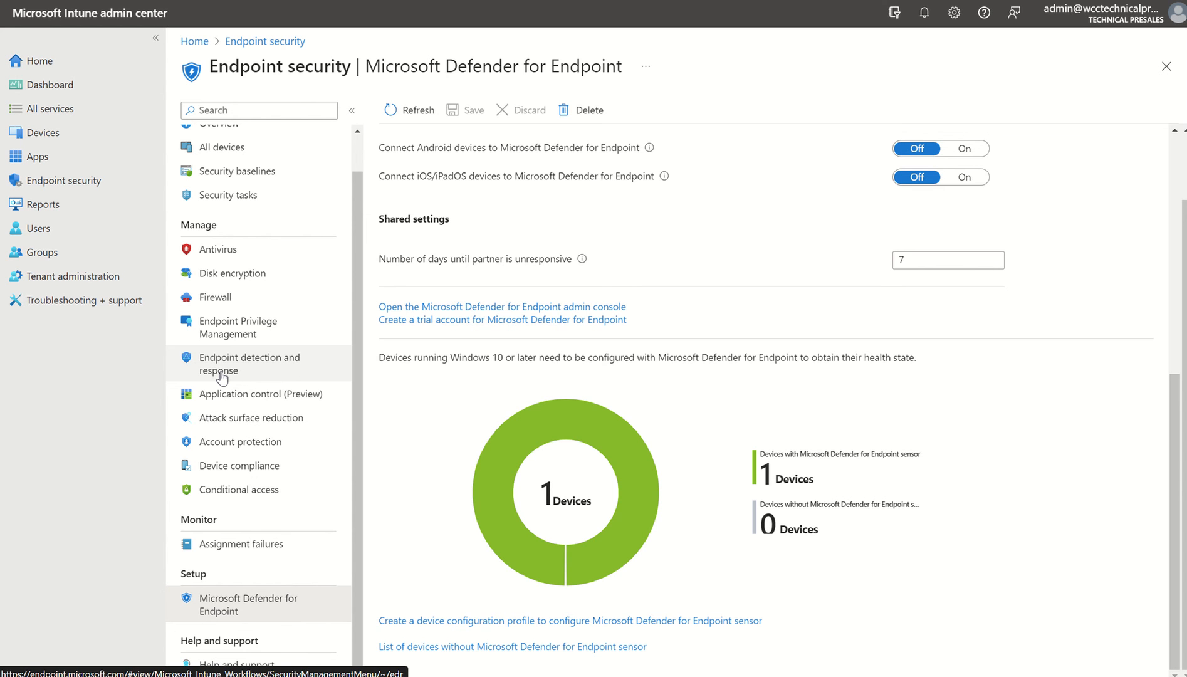
mouse_move(437, 629)
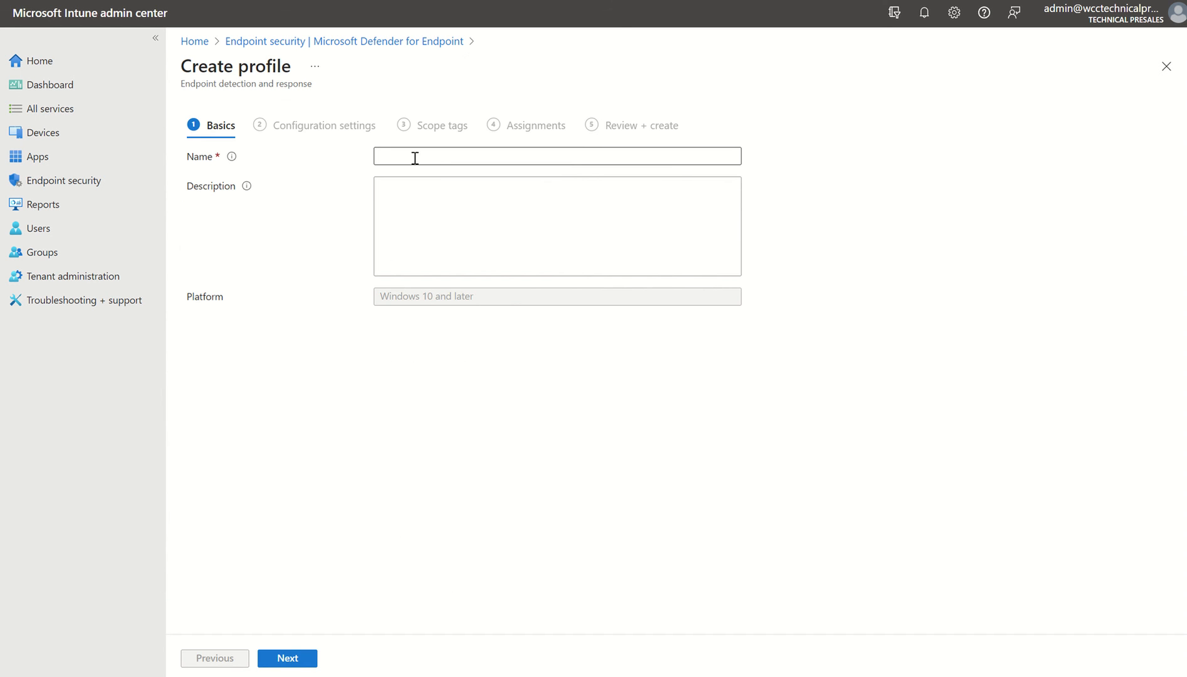
Enter 'Test' as the profile name and continue to Configuration settings
text(Test)
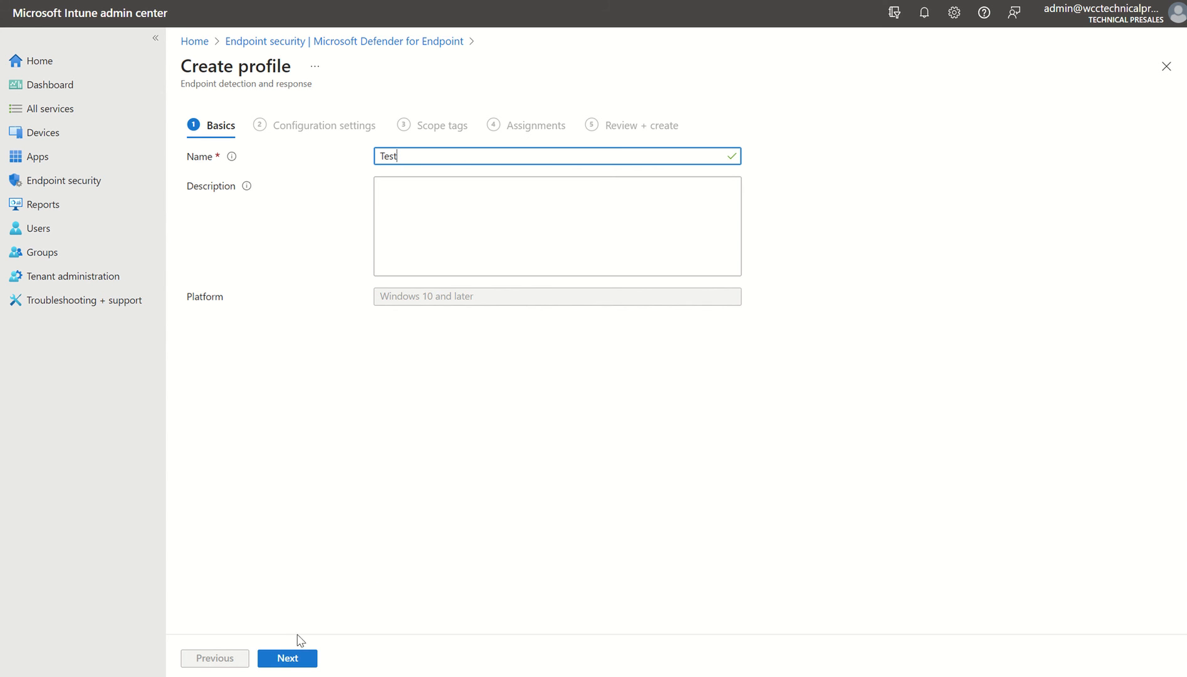
mouse_move(287, 657)
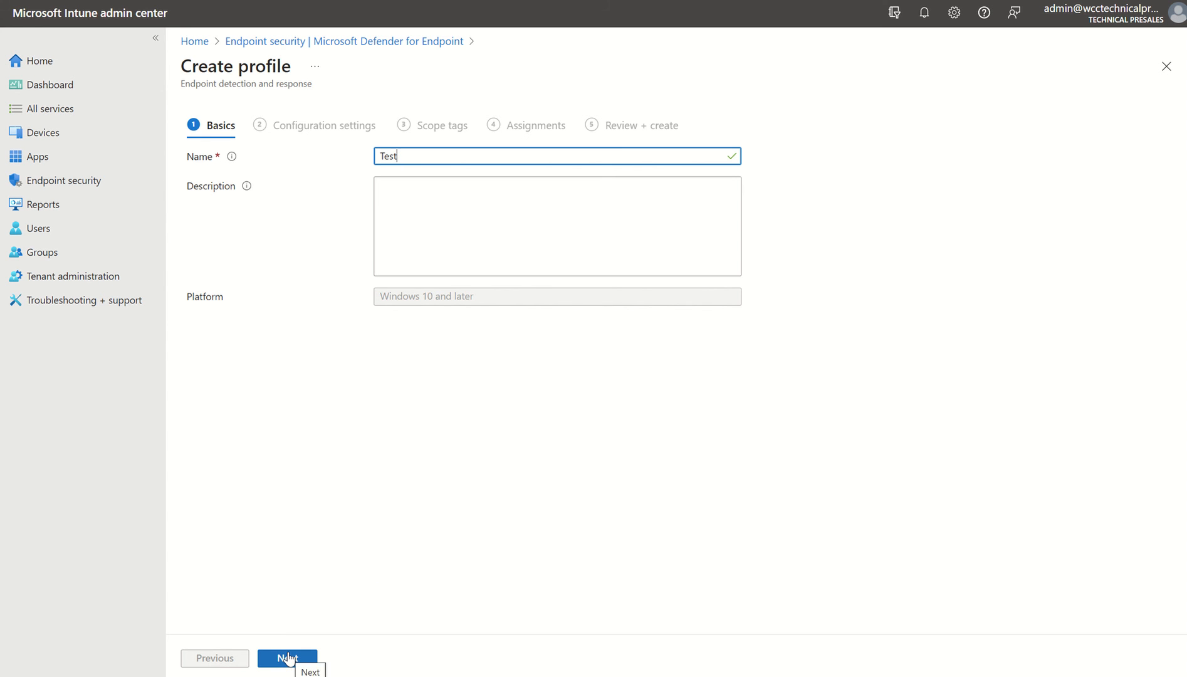
click(286, 657)
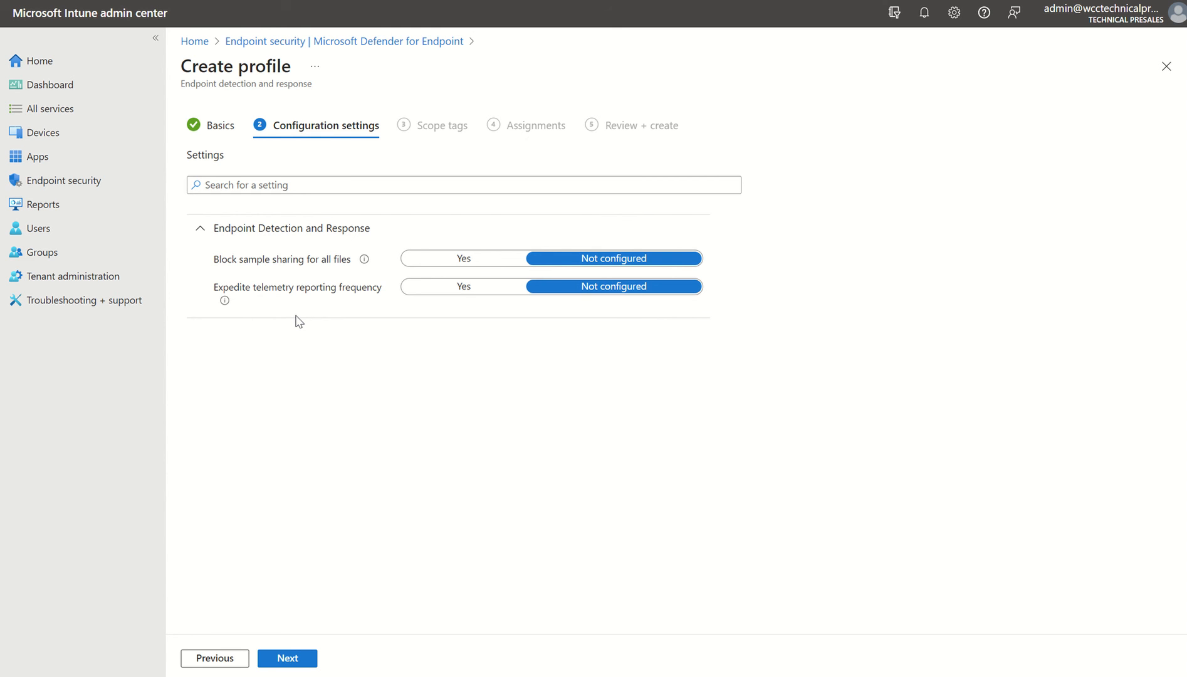
mouse_move(290, 647)
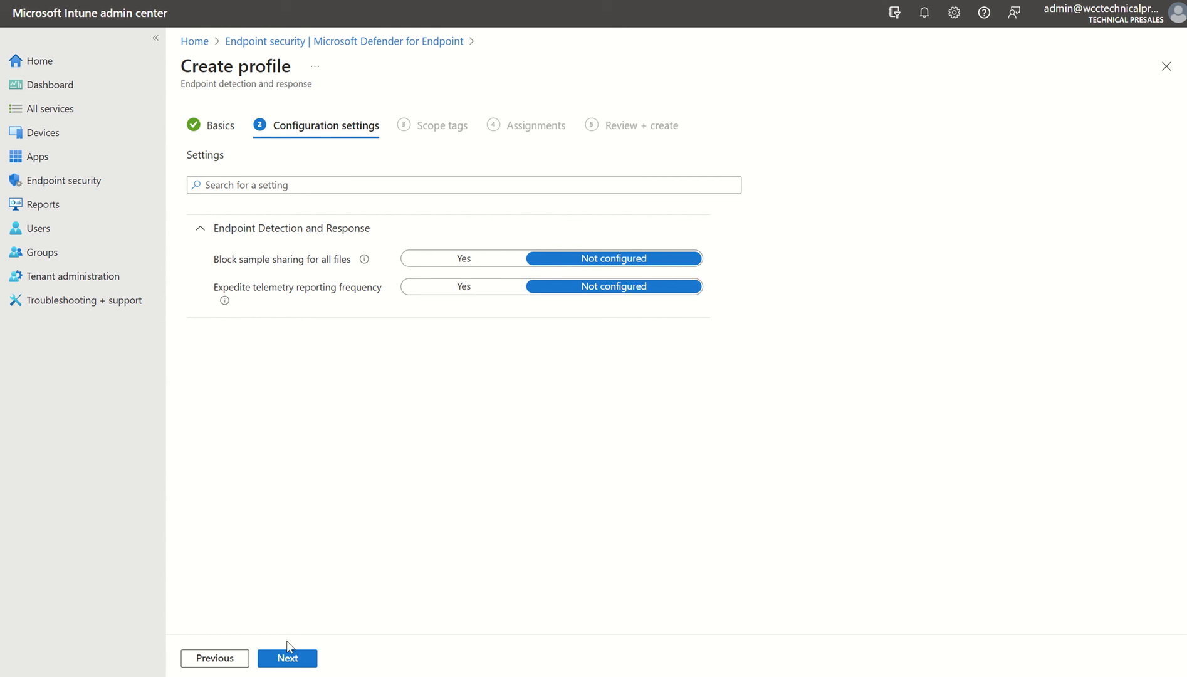
Accept default EDR settings and Default scope tag, skip assignments, and create Test
click(286, 657)
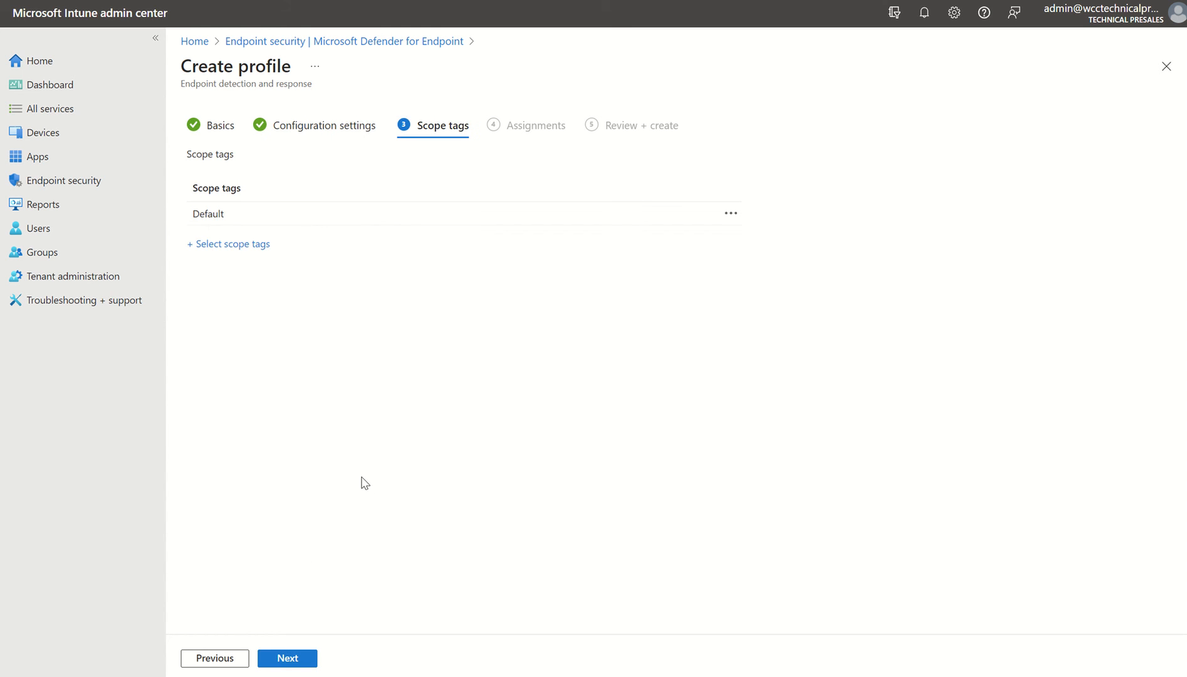
click(287, 658)
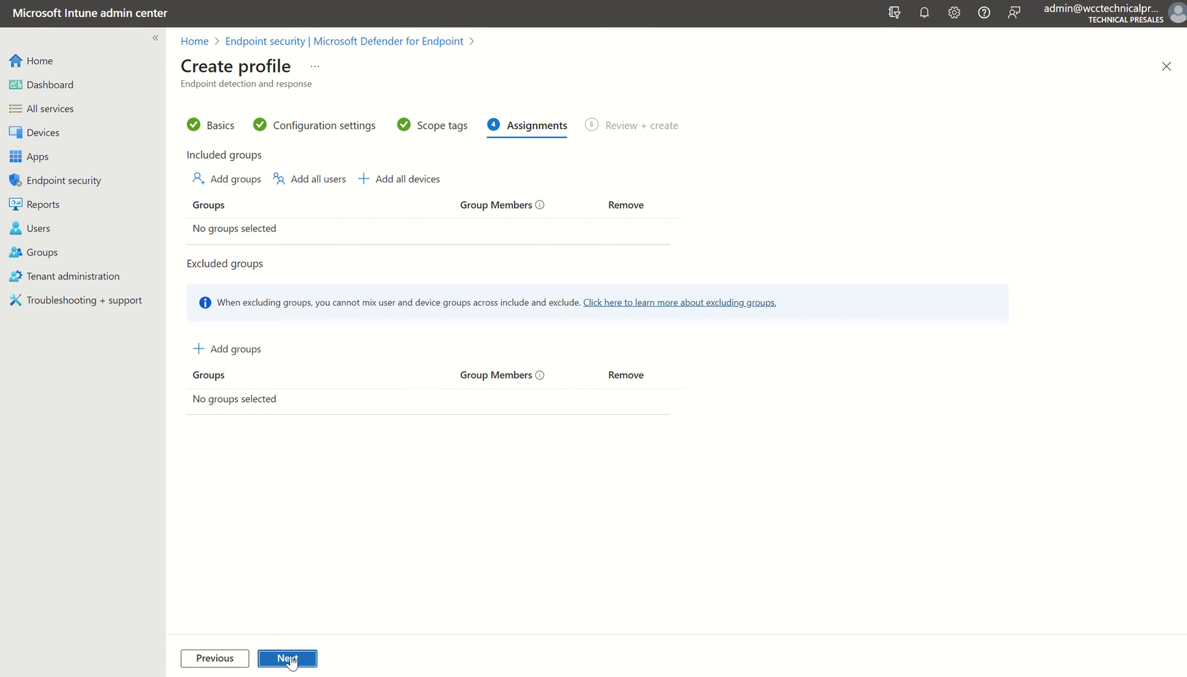
mouse_move(534, 595)
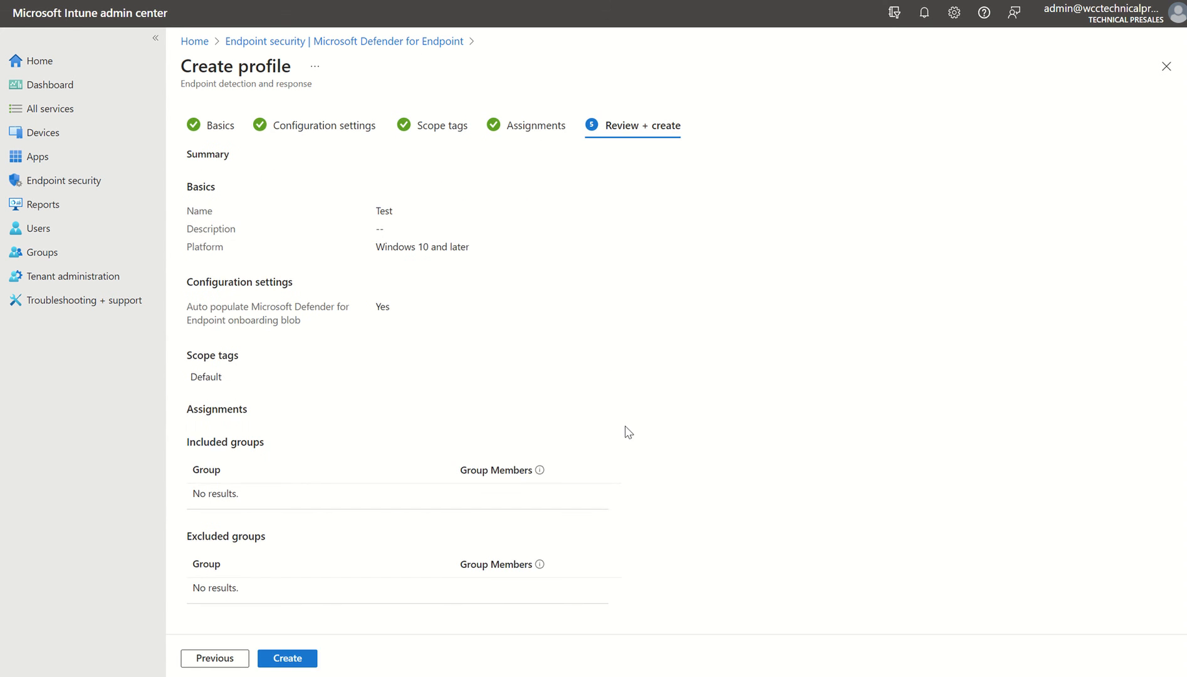
click(286, 658)
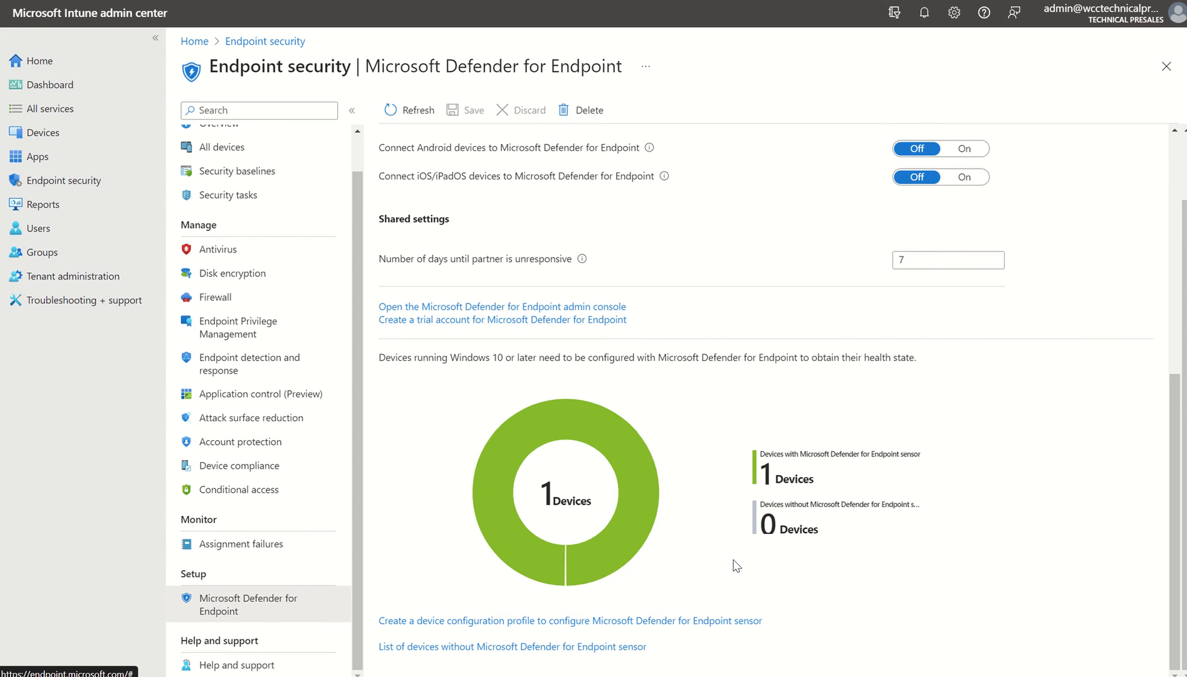
Return to Defender's endpoint Advanced features, with Intune connection and telemetry on
click(502, 306)
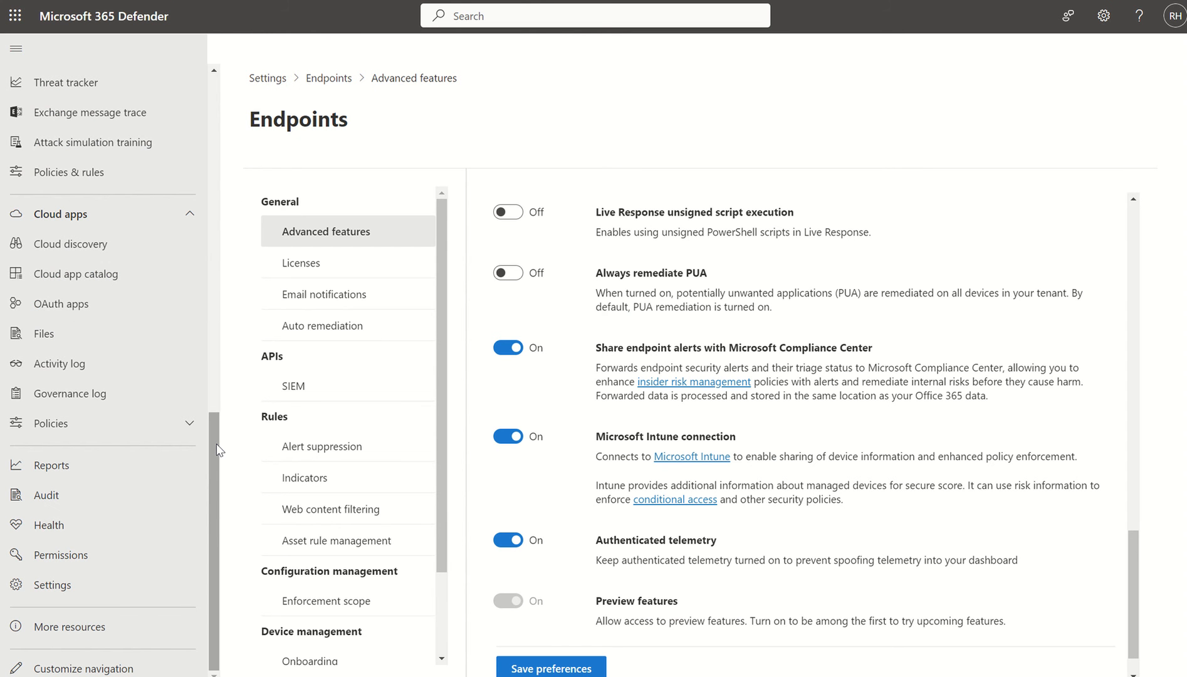
scroll(up, 3)
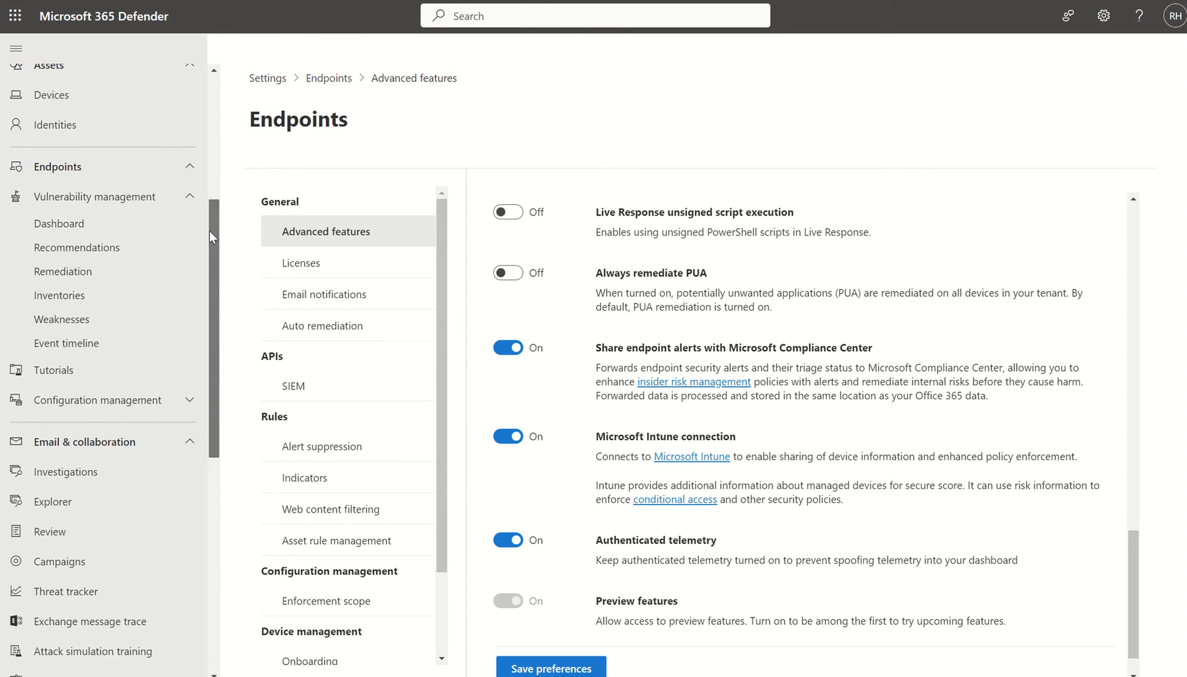